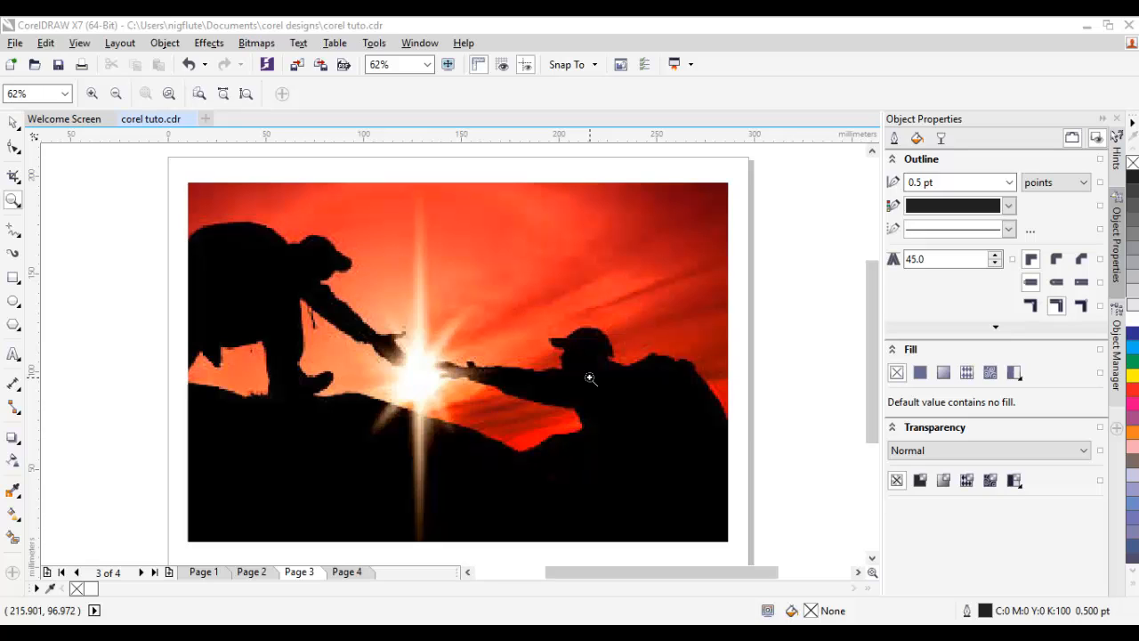
mouse_move(9, 121)
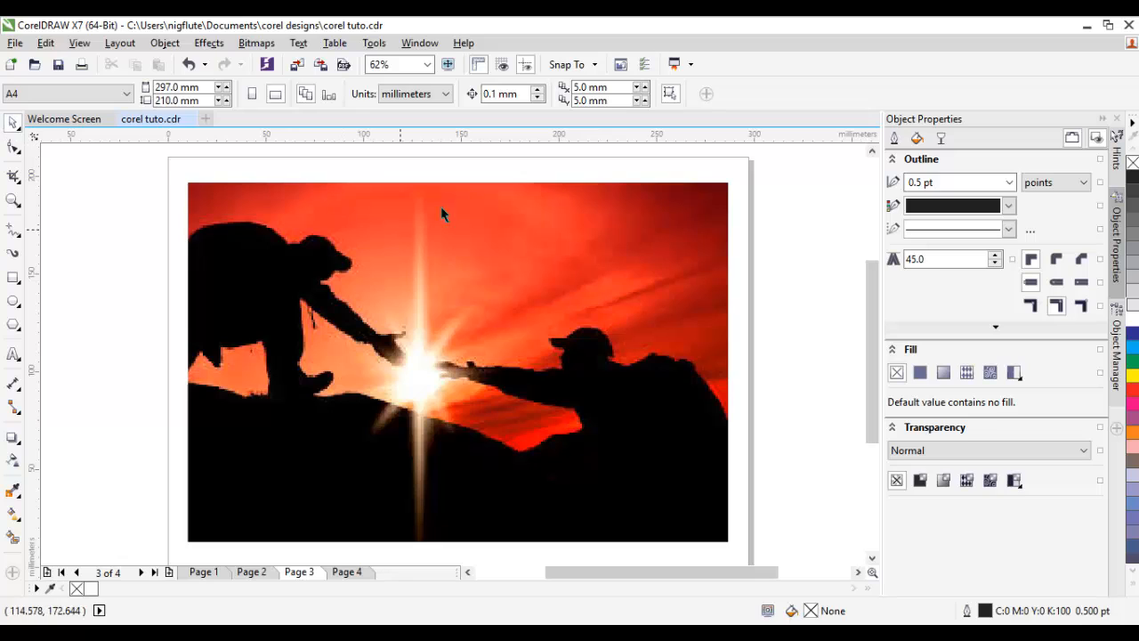
mouse_move(579, 248)
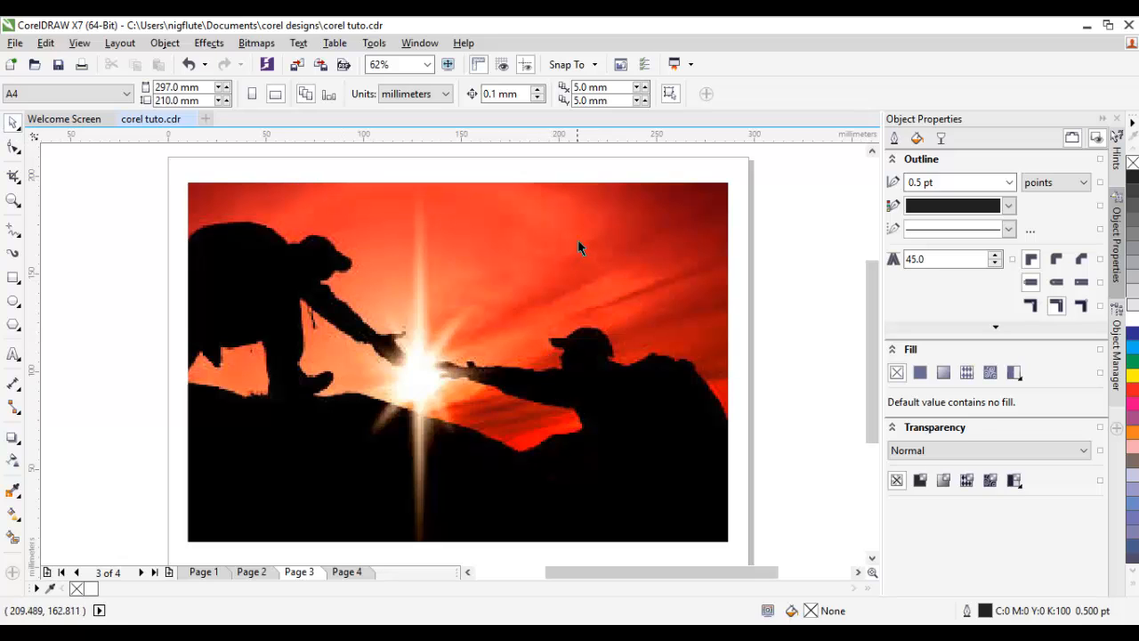
mouse_move(570, 381)
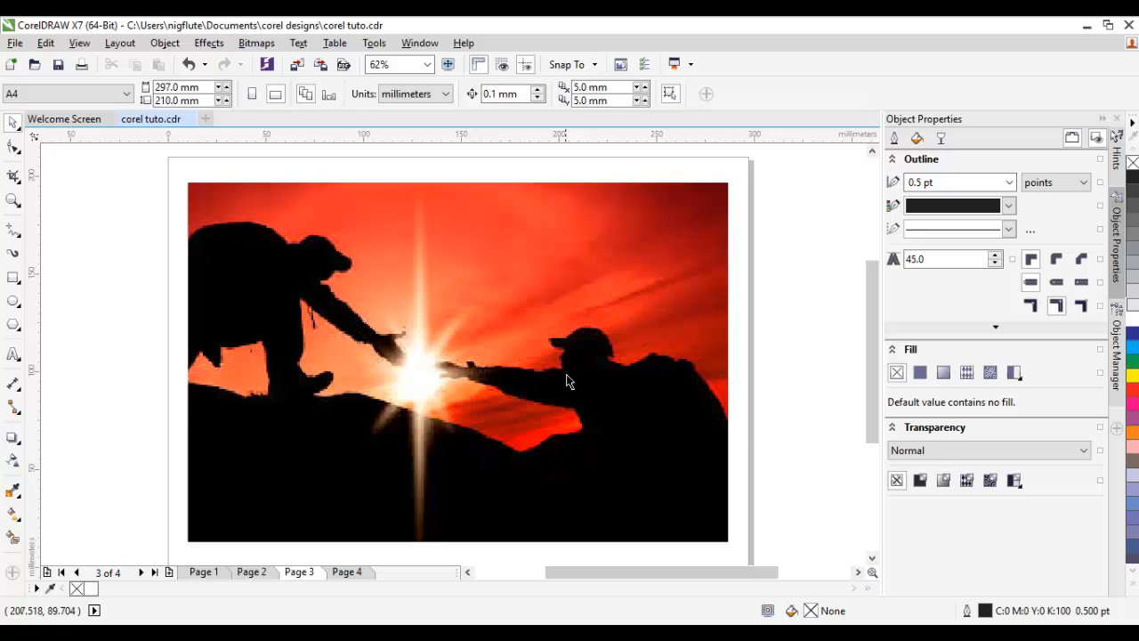
mouse_move(419, 336)
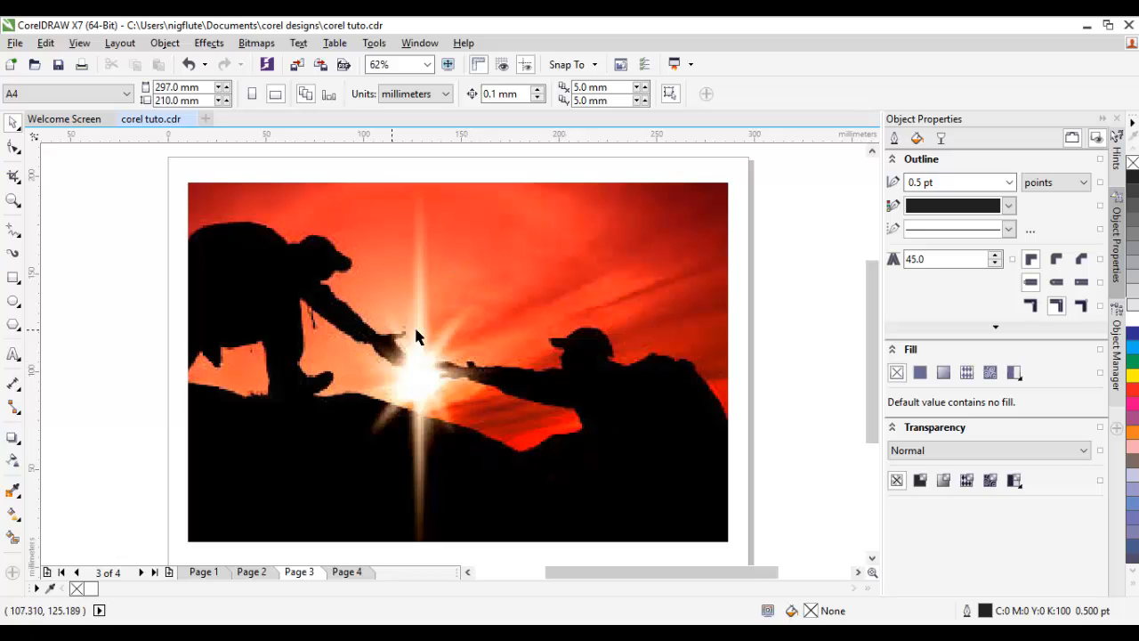
mouse_move(520, 289)
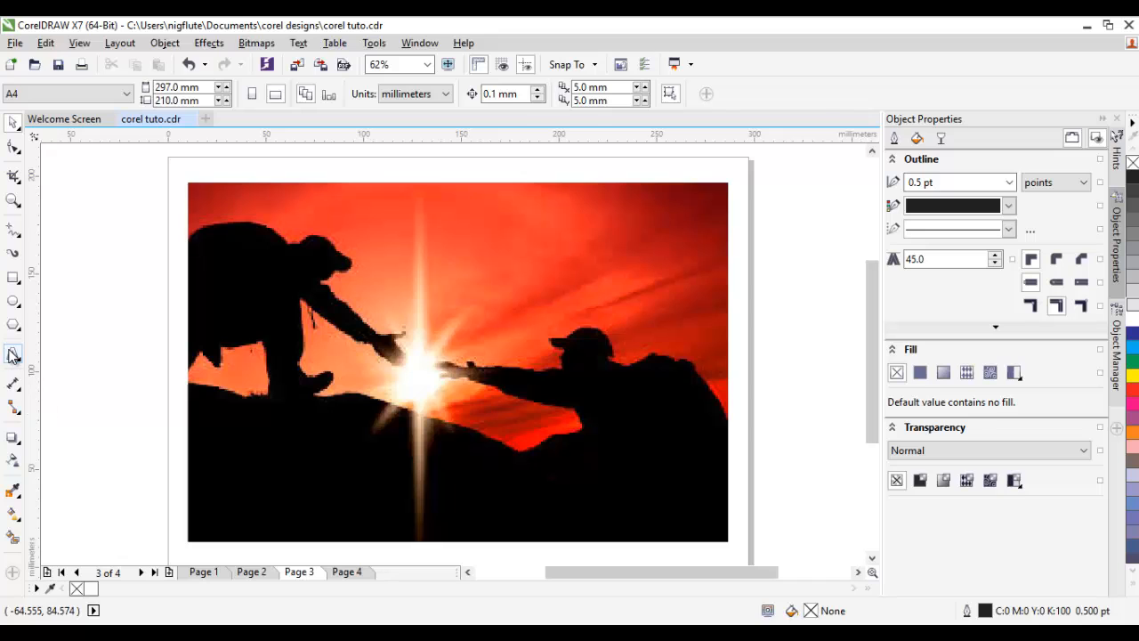
Step: Type the artistic text 'XYZ Help Group' left of the sunset photo, fixing a typo
click(13, 355)
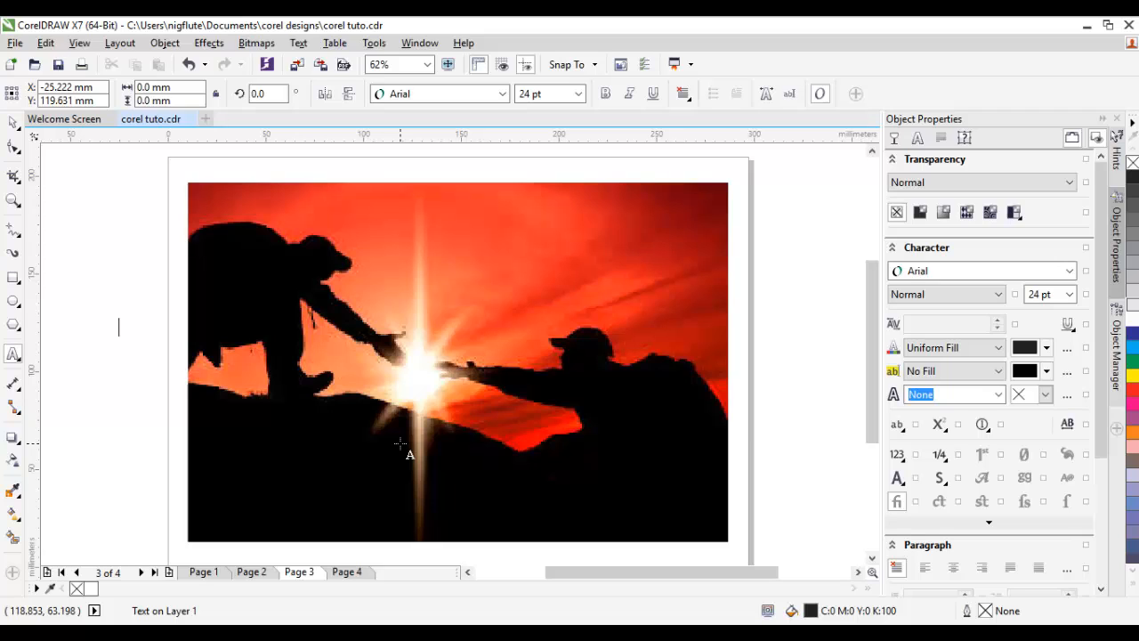
click(117, 326)
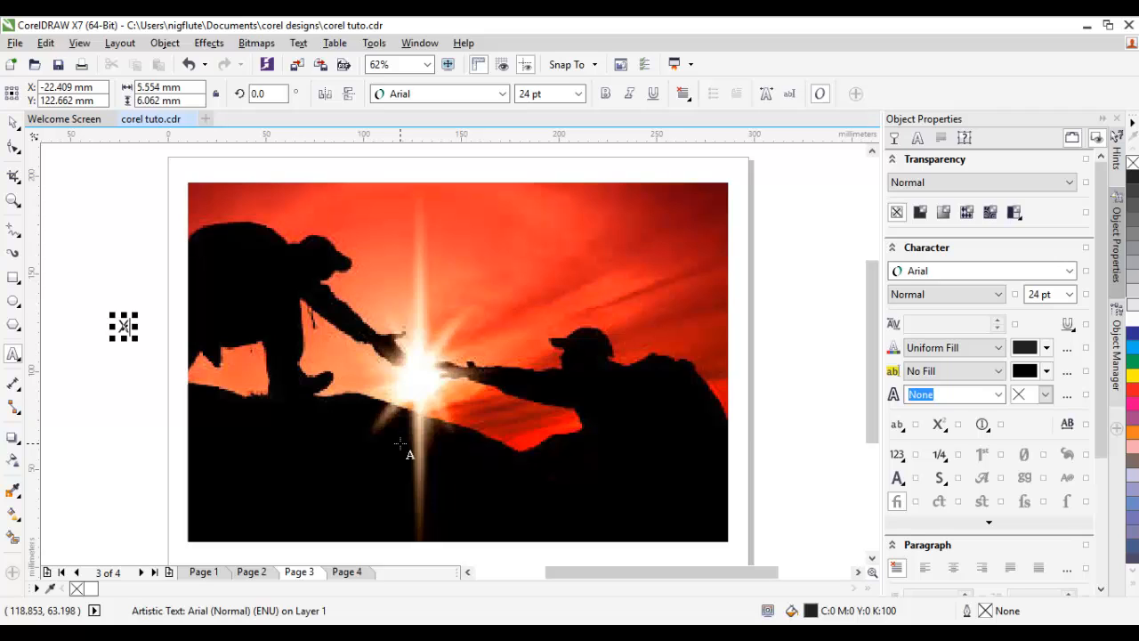
text(XYZ)
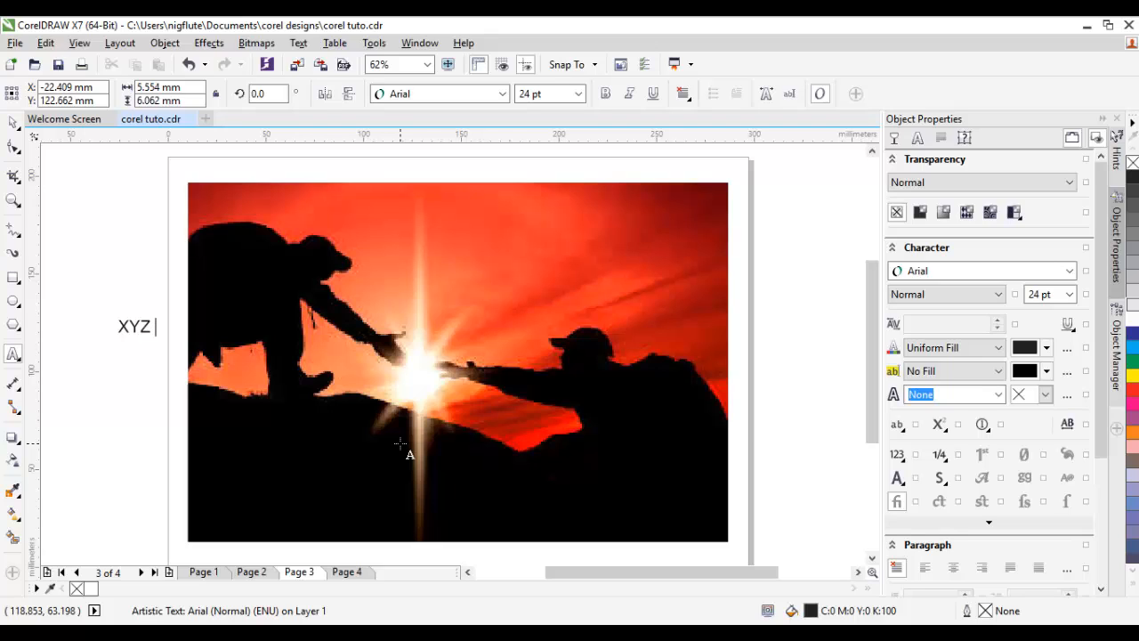
text(T)
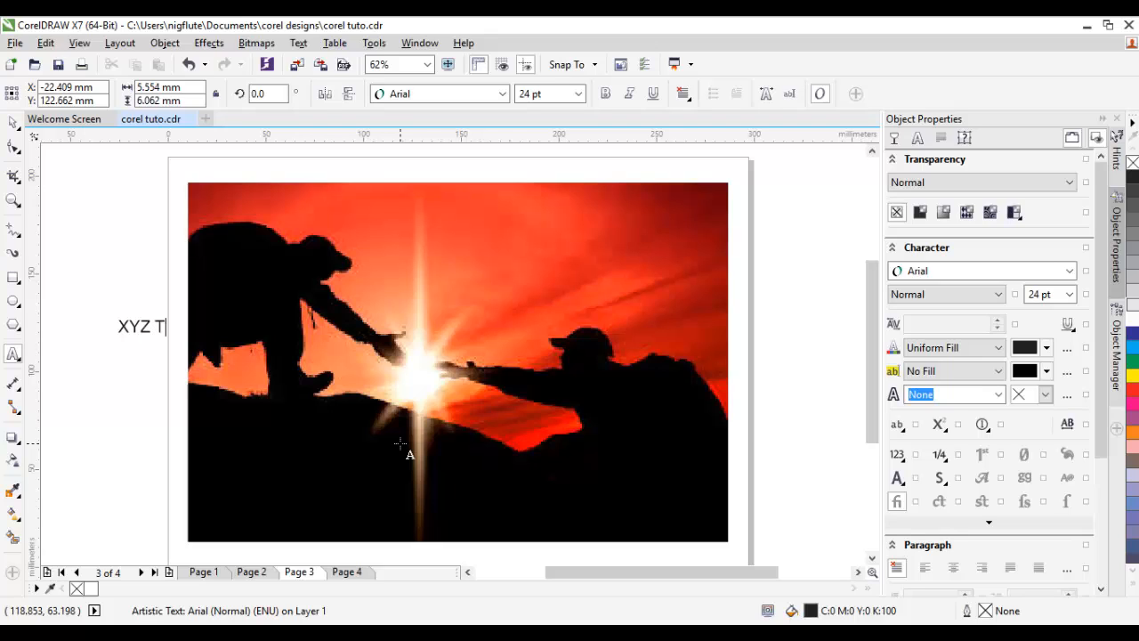
text(ran)
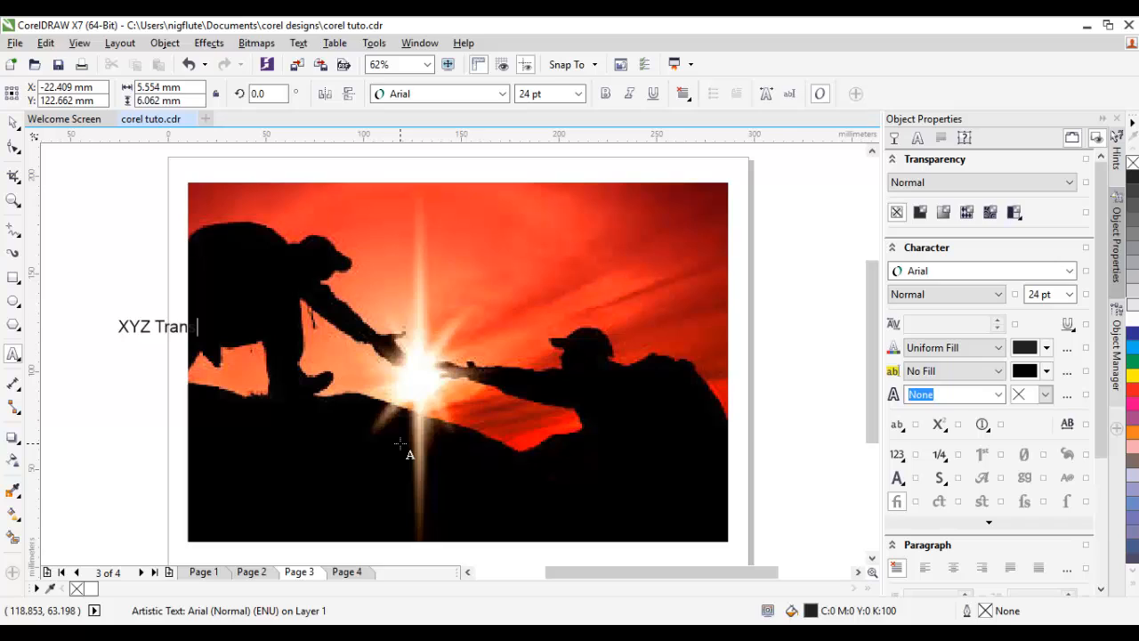
key(BackSpace)
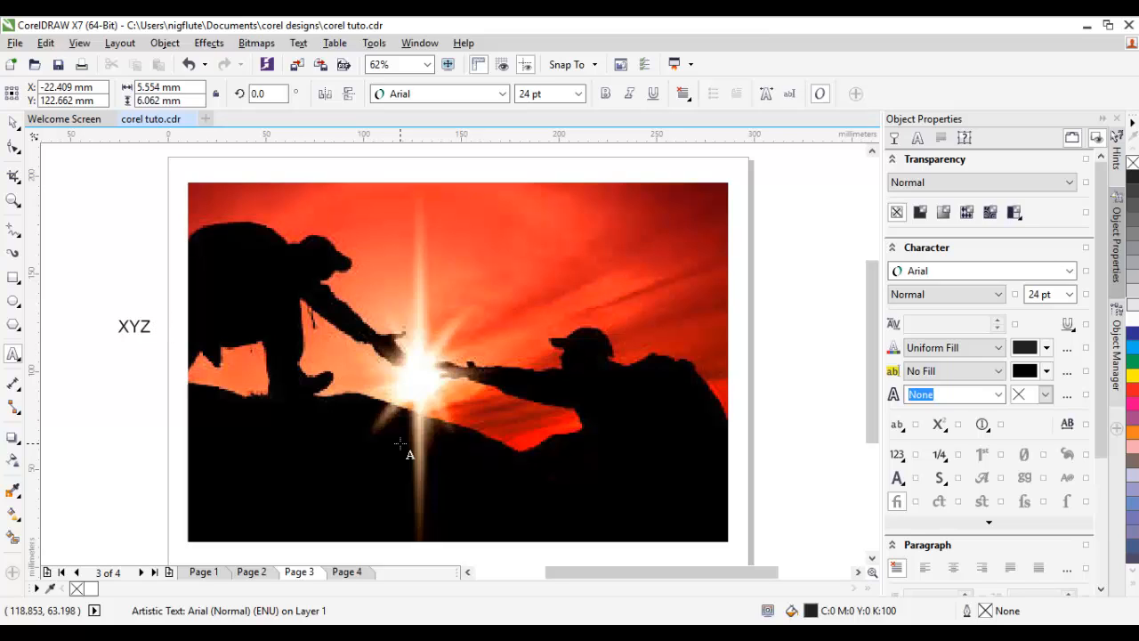
text(Help)
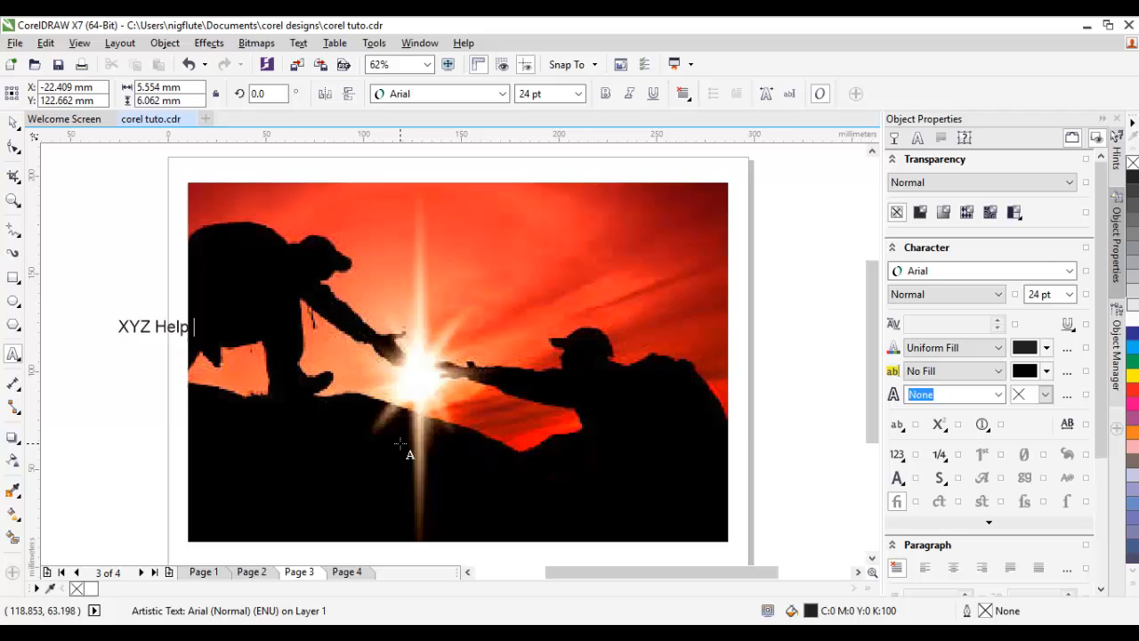
text(Group)
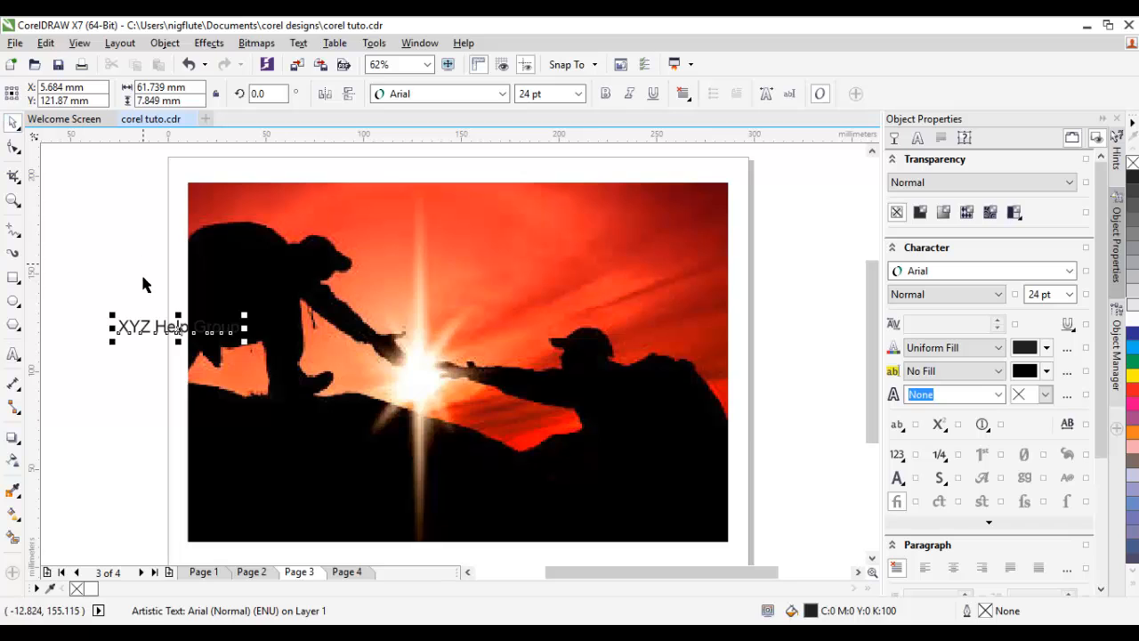
Step: Move the heading onto the sky near the top of the photo, nudged slightly right
drag(178, 327, 441, 251)
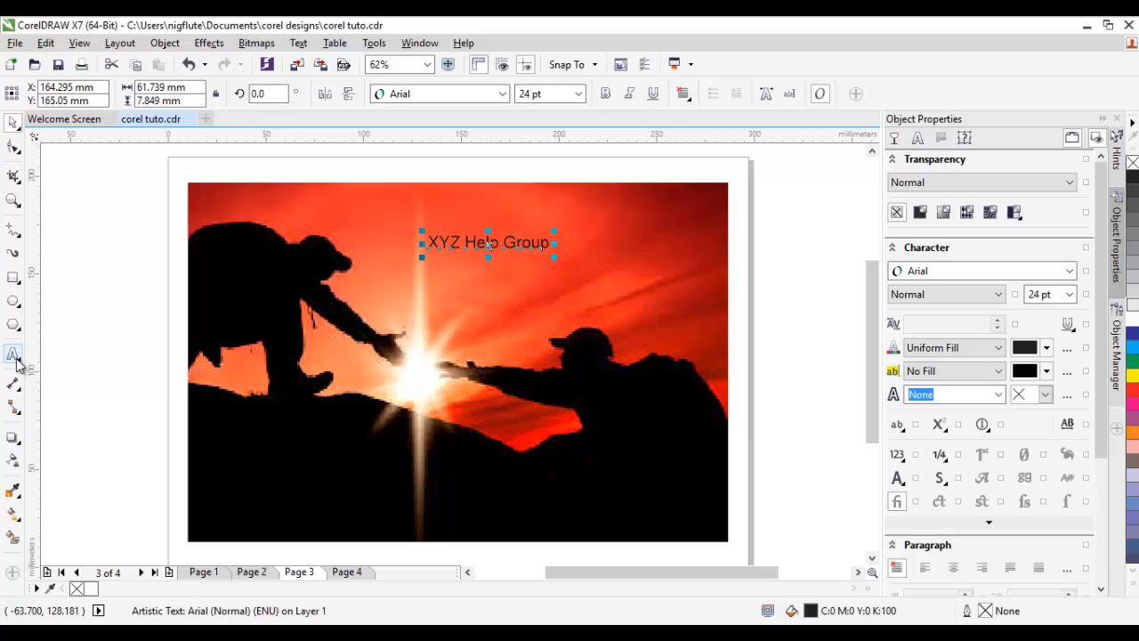
mouse_move(13, 354)
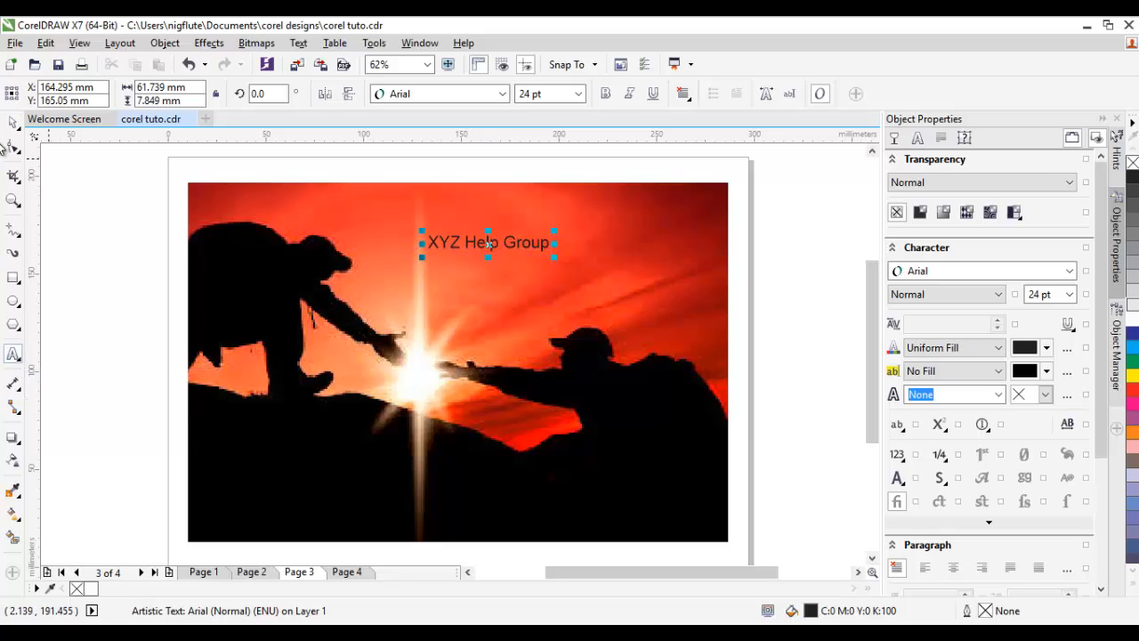
mouse_move(12, 138)
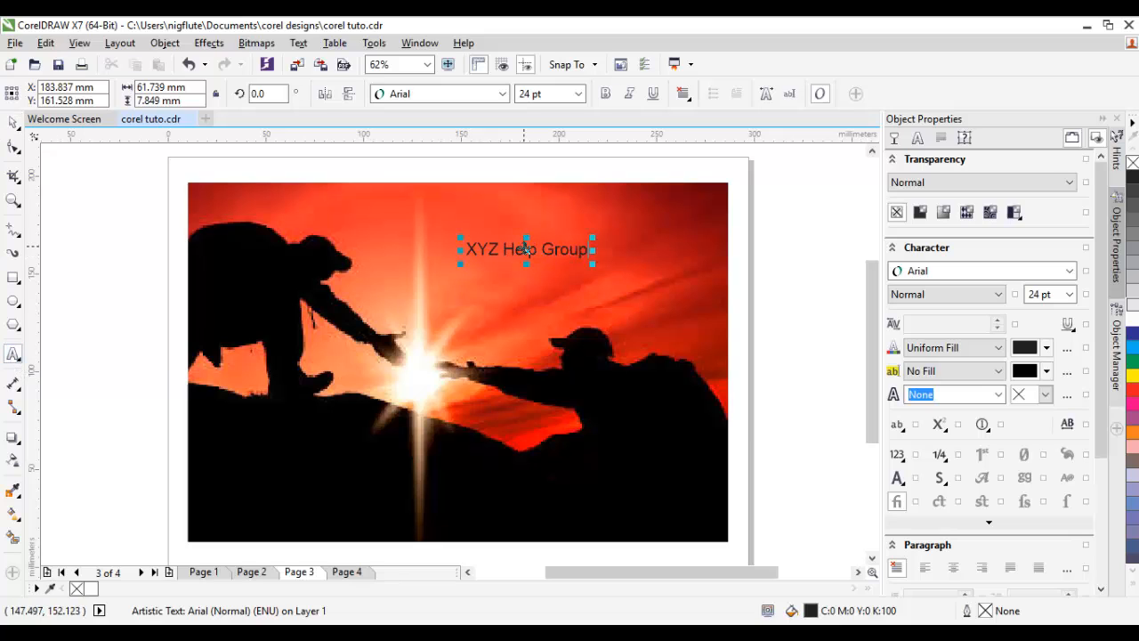
drag(528, 249, 556, 241)
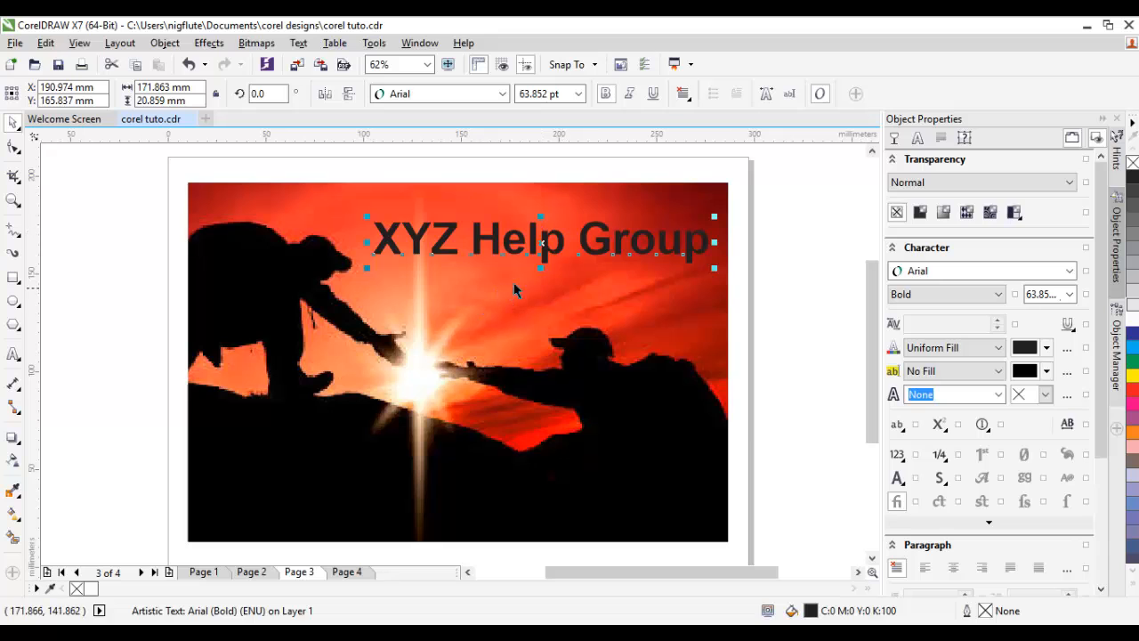
Step: Colour the heading yellow and change its font to Cooper Black
click(150, 213)
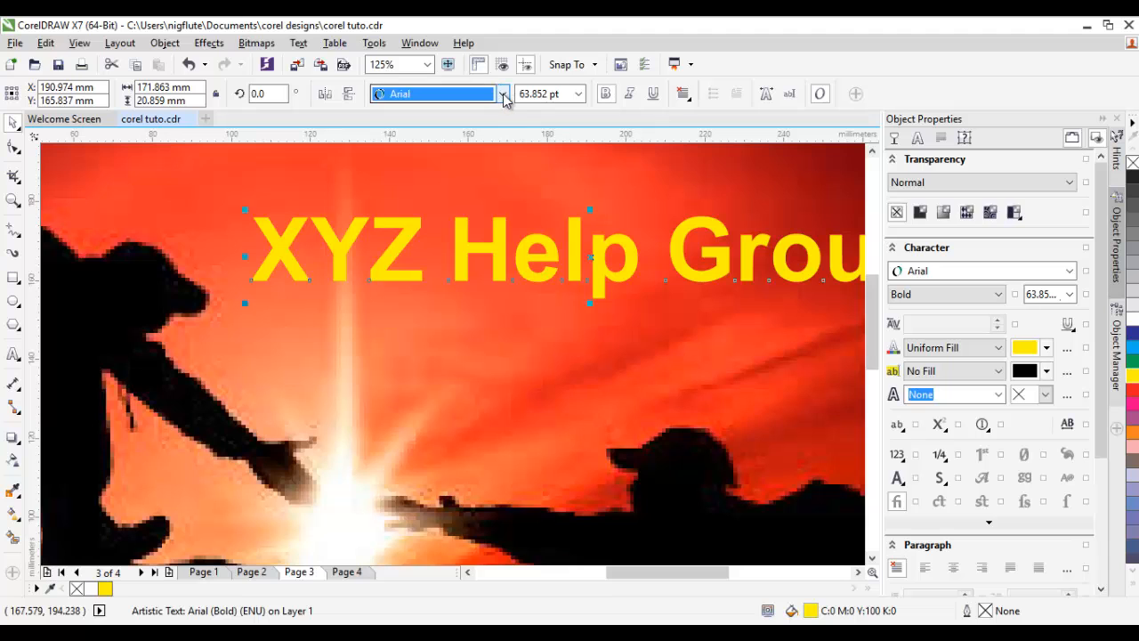
click(502, 94)
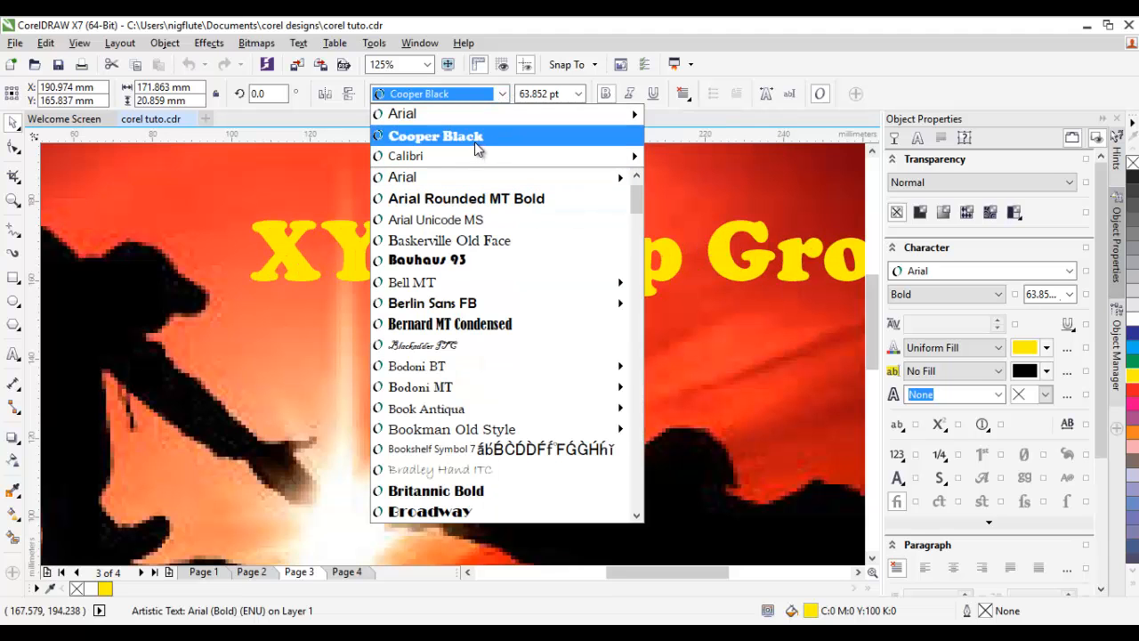
click(435, 135)
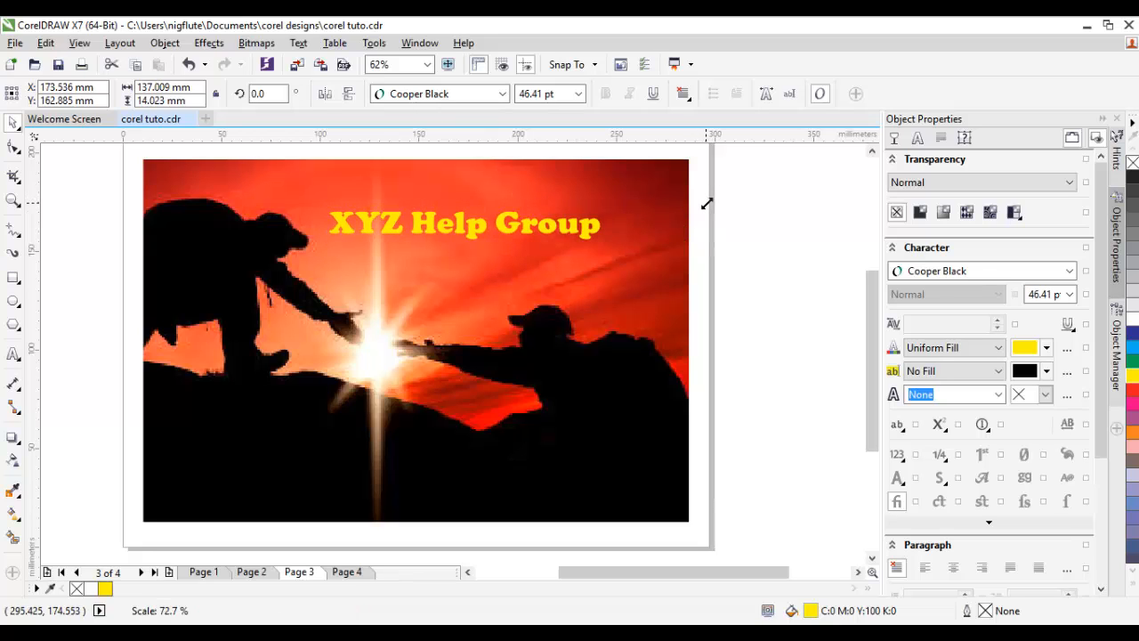
click(464, 223)
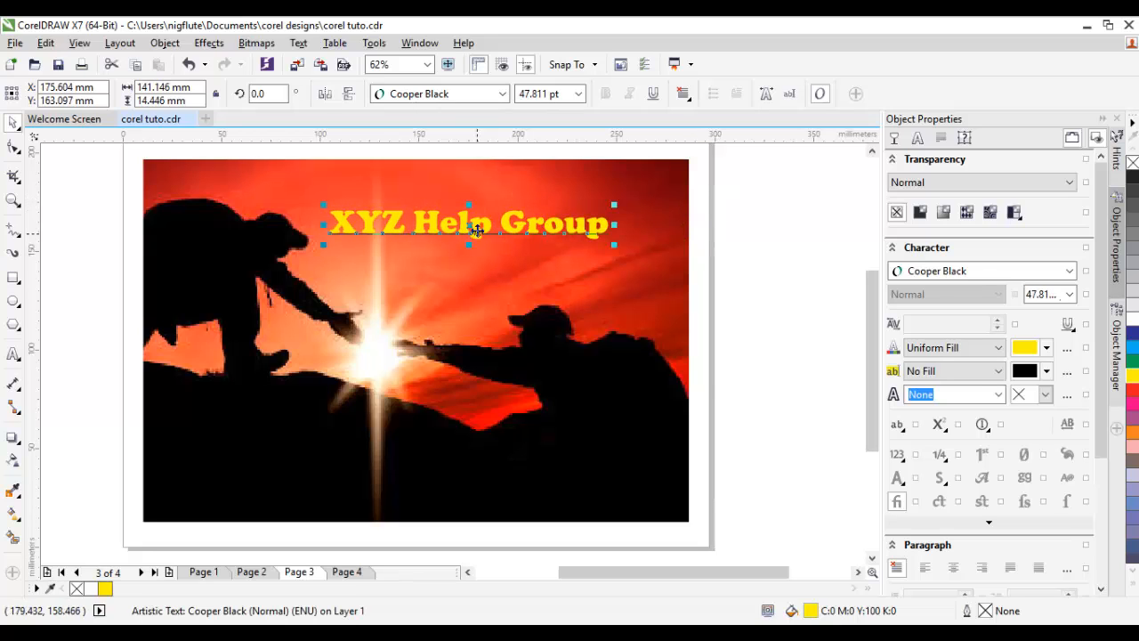
Step: Reposition the yellow Cooper Black heading slightly right within the sky
drag(470, 223, 520, 204)
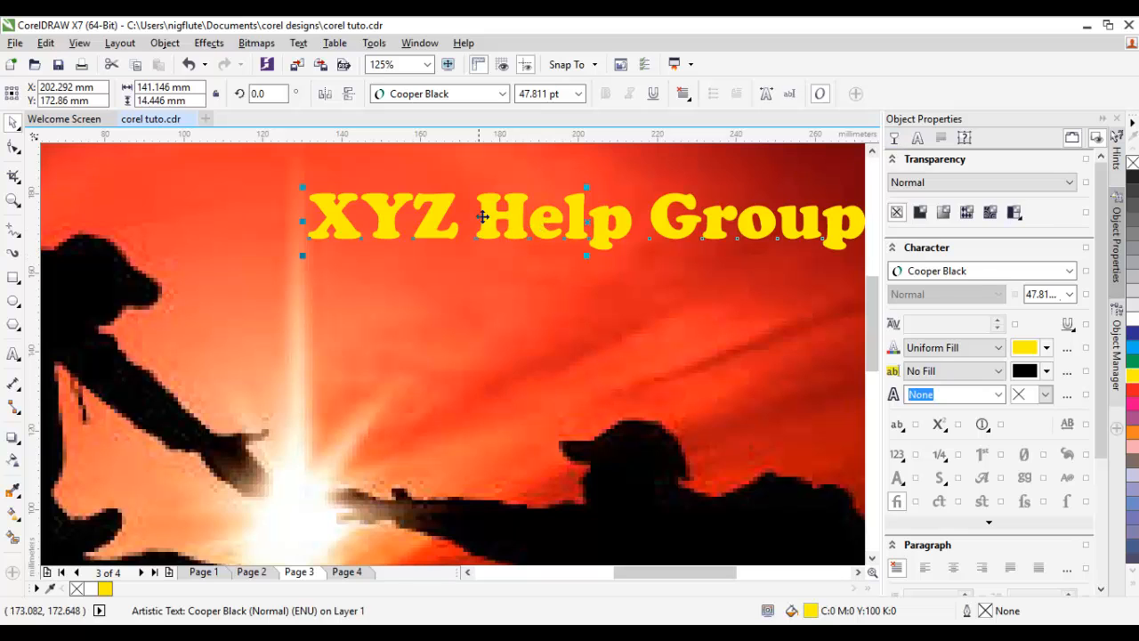
mouse_move(313, 235)
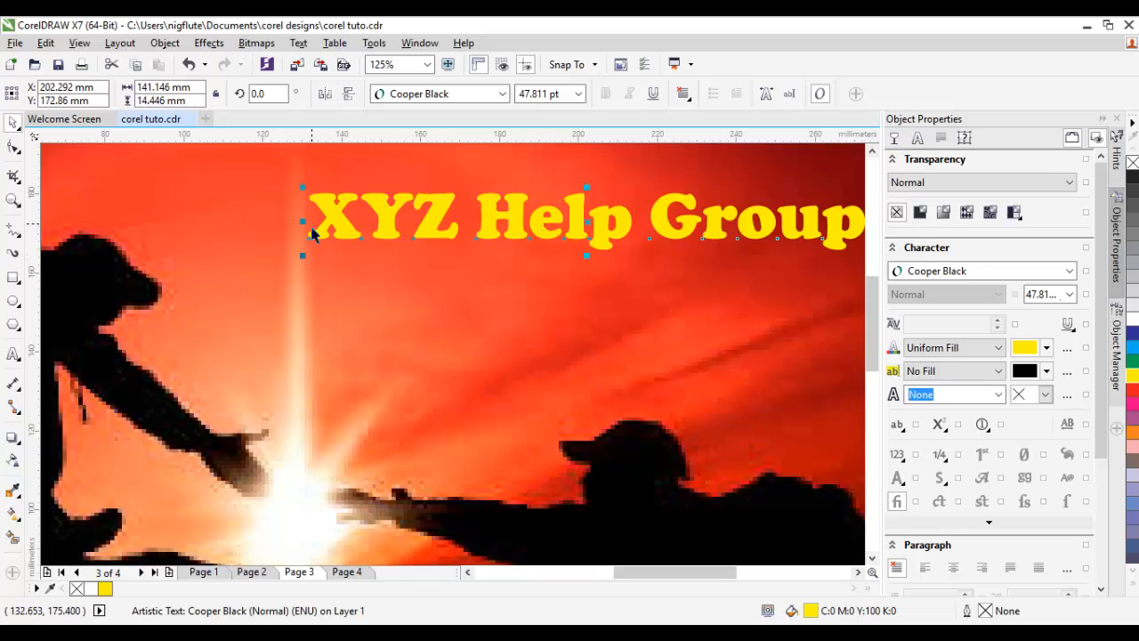
mouse_move(728, 253)
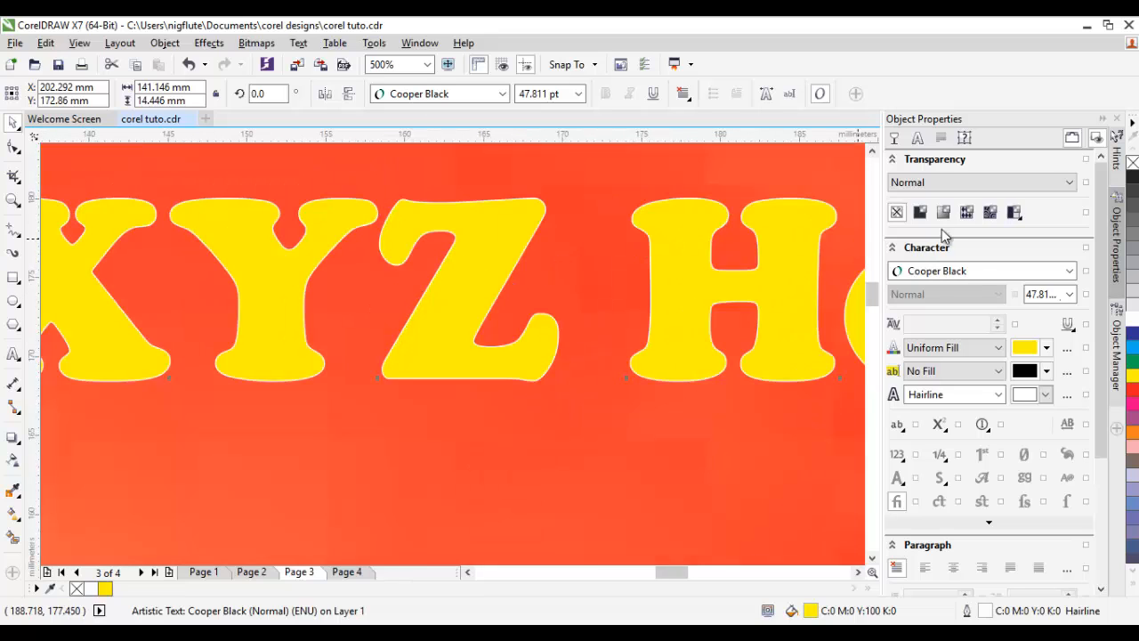
Step: Set the heading's outline width to 3.0 pt in the Character options
click(918, 138)
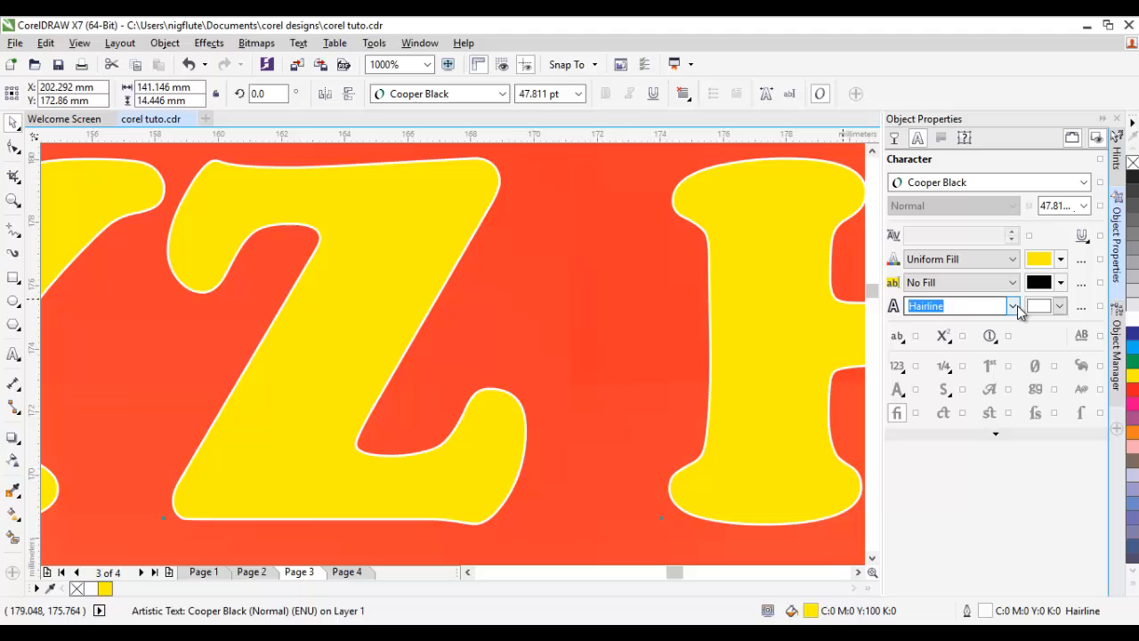
click(1013, 305)
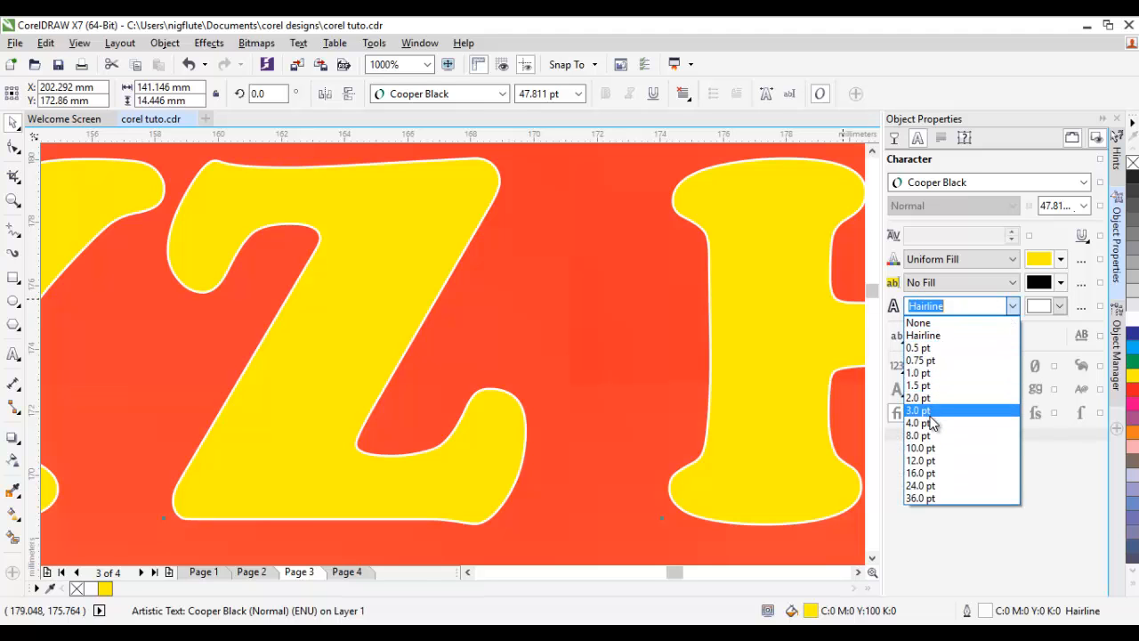
click(919, 410)
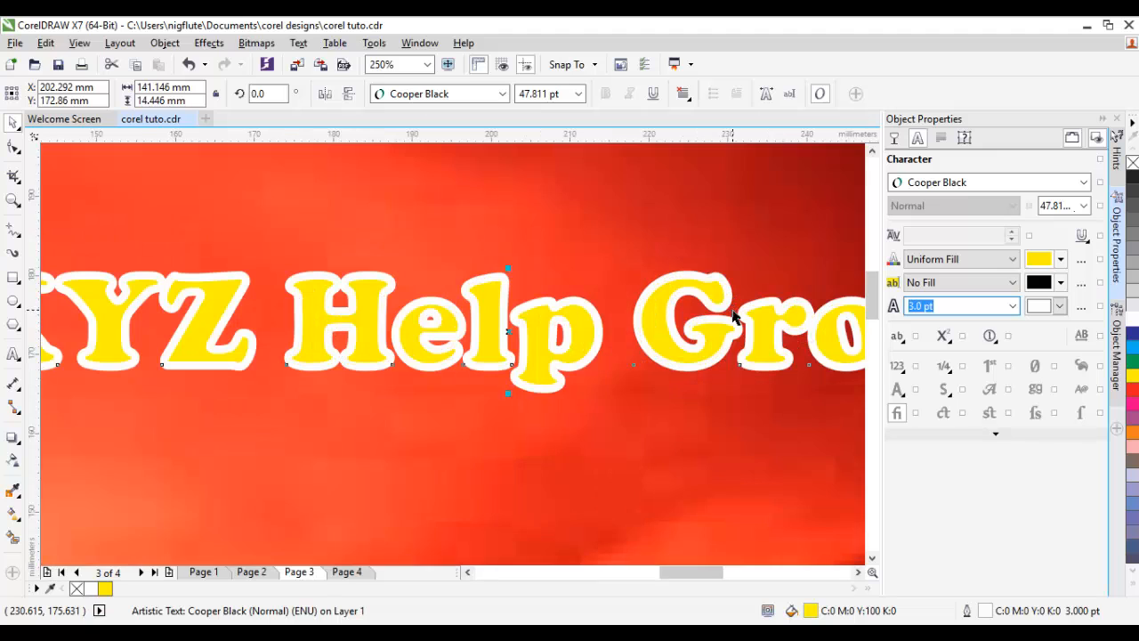
mouse_move(1081, 306)
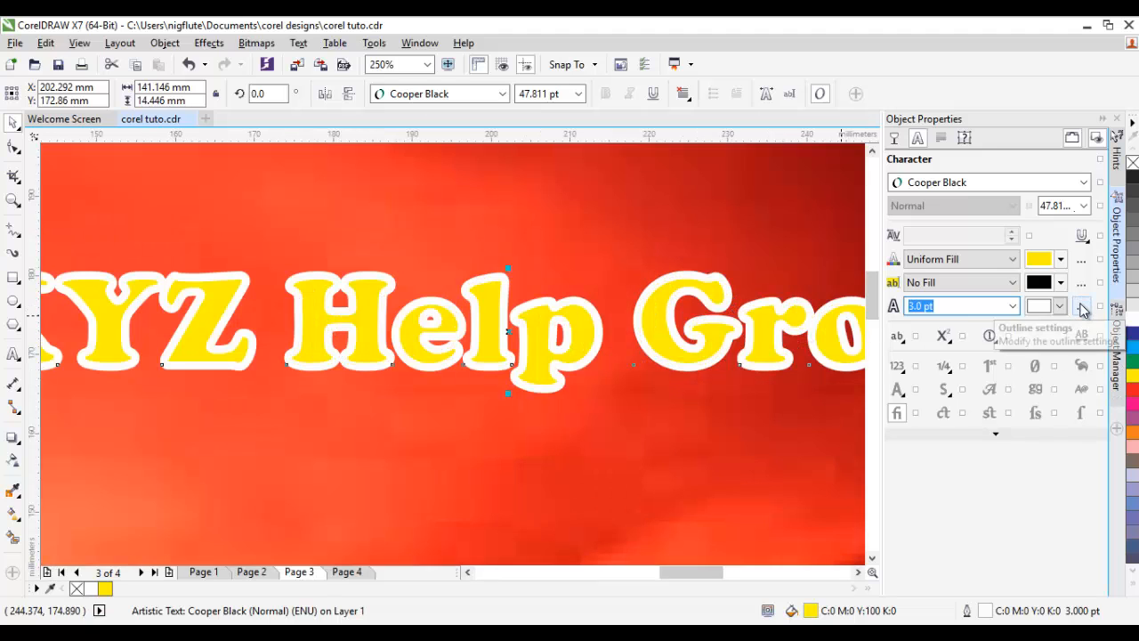
Step: Enable Behind fill for the heading's outline in the Outline Pen dialog
click(1083, 305)
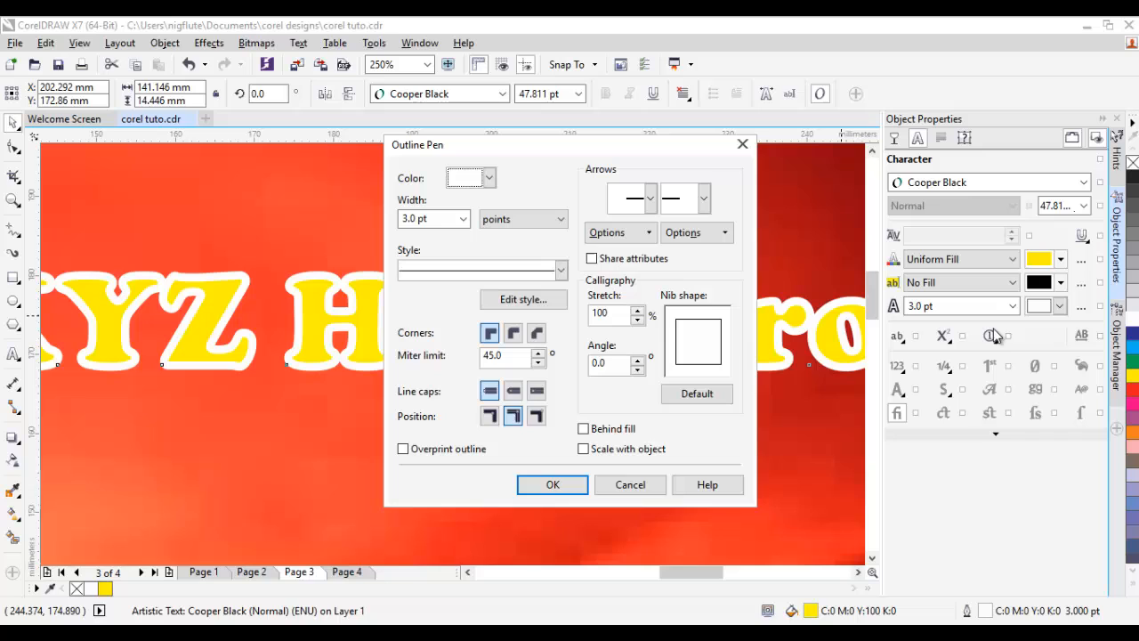
click(583, 429)
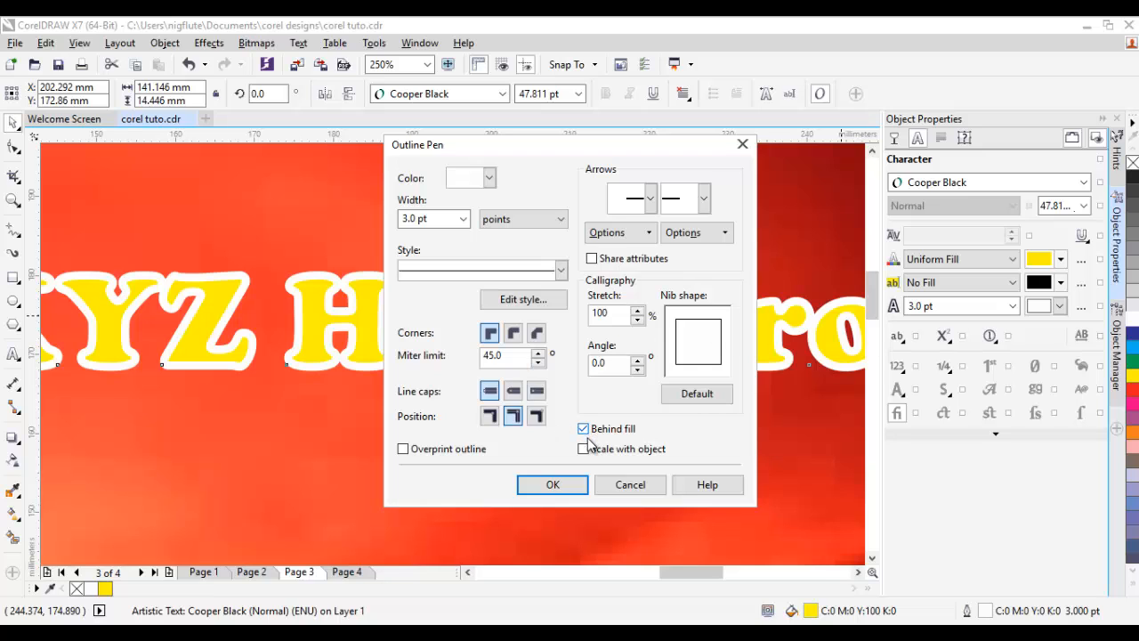
click(552, 485)
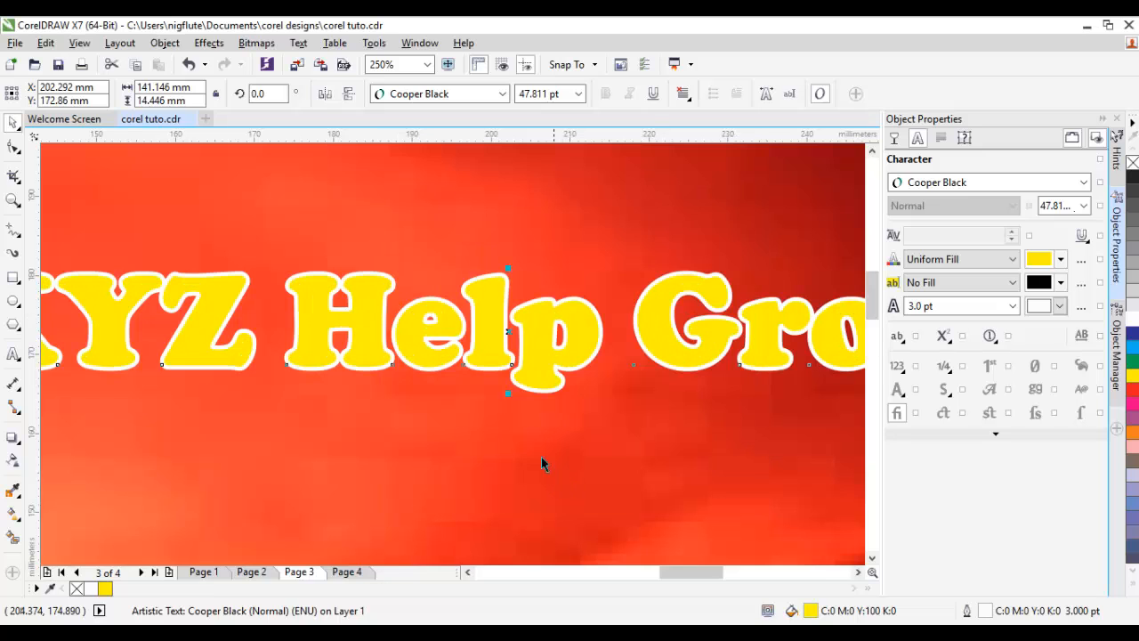
mouse_move(450, 312)
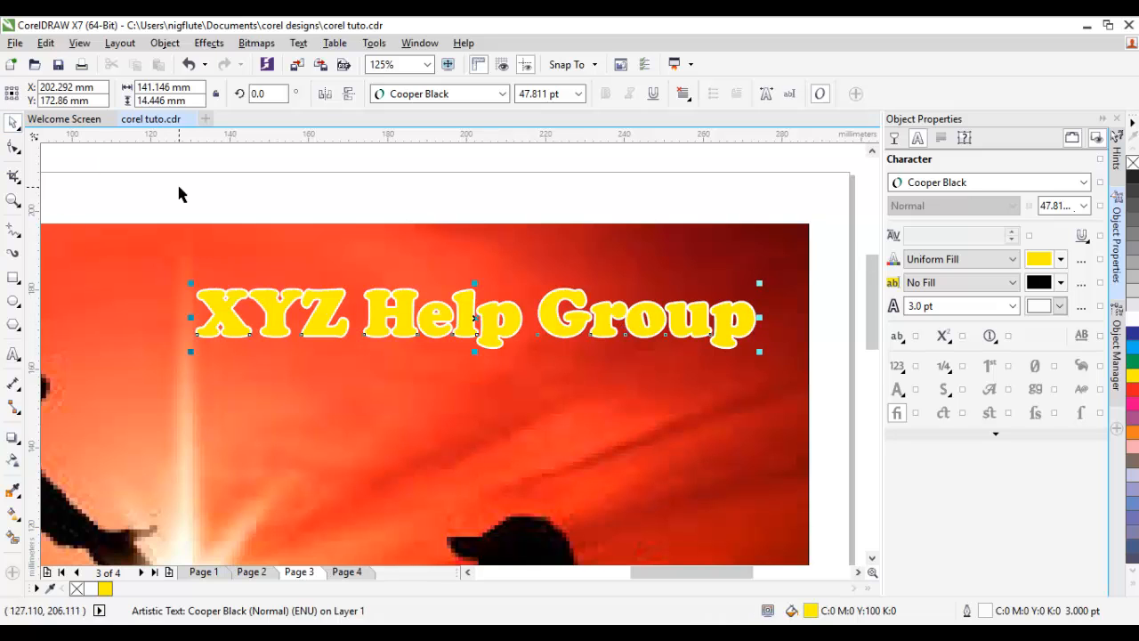
mouse_move(252, 360)
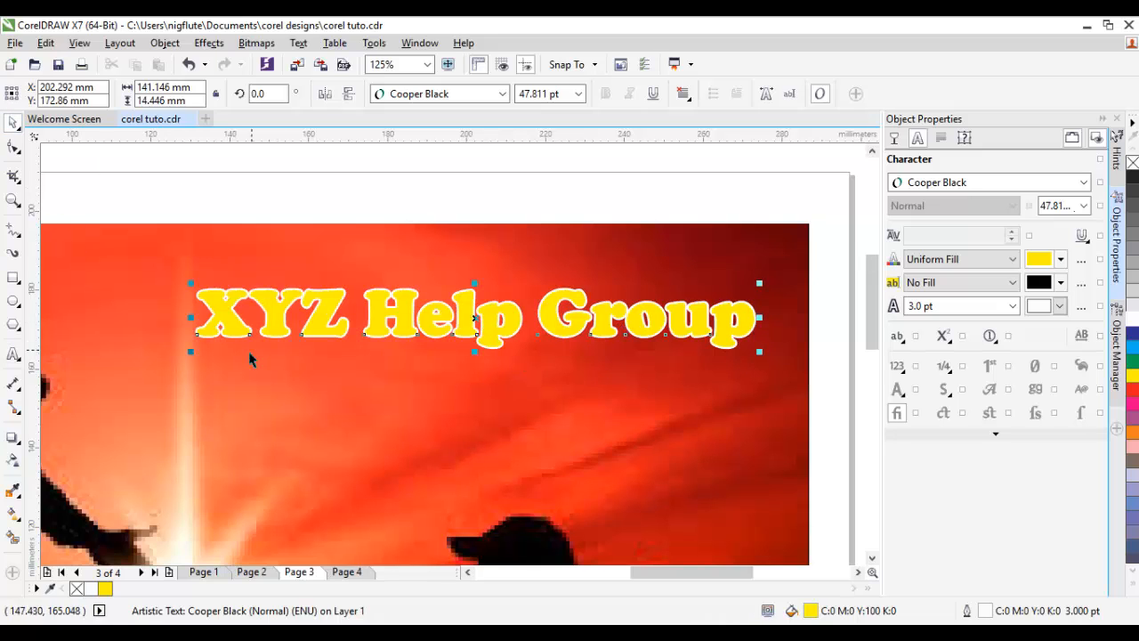
mouse_move(472, 322)
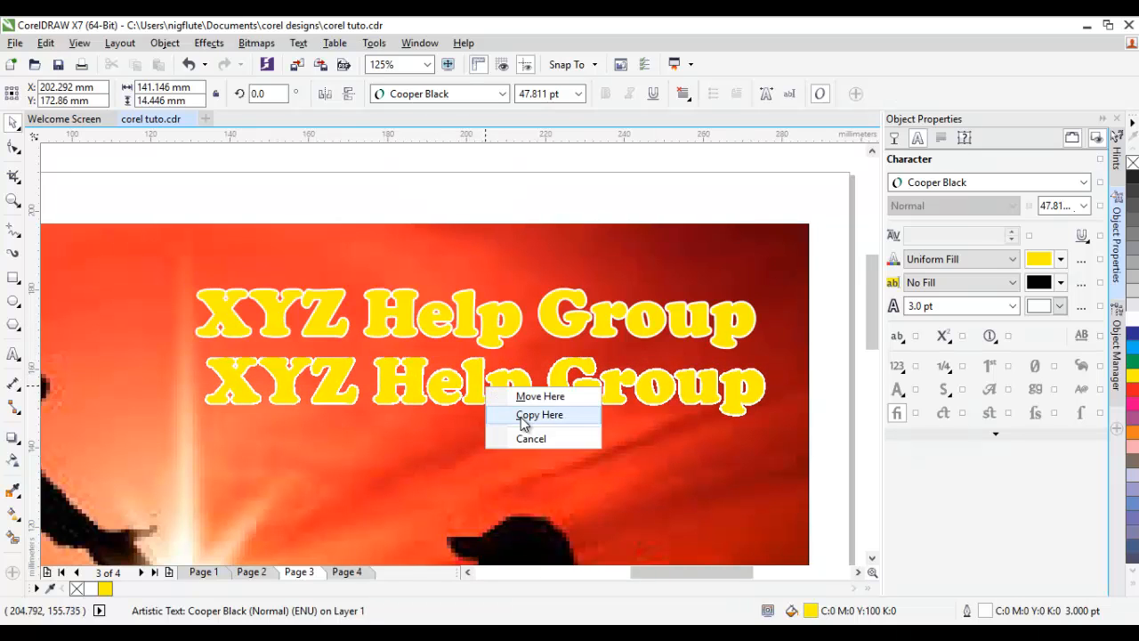
Step: Drop a copy of the 'XYZ Help Group' title just below the original
click(539, 414)
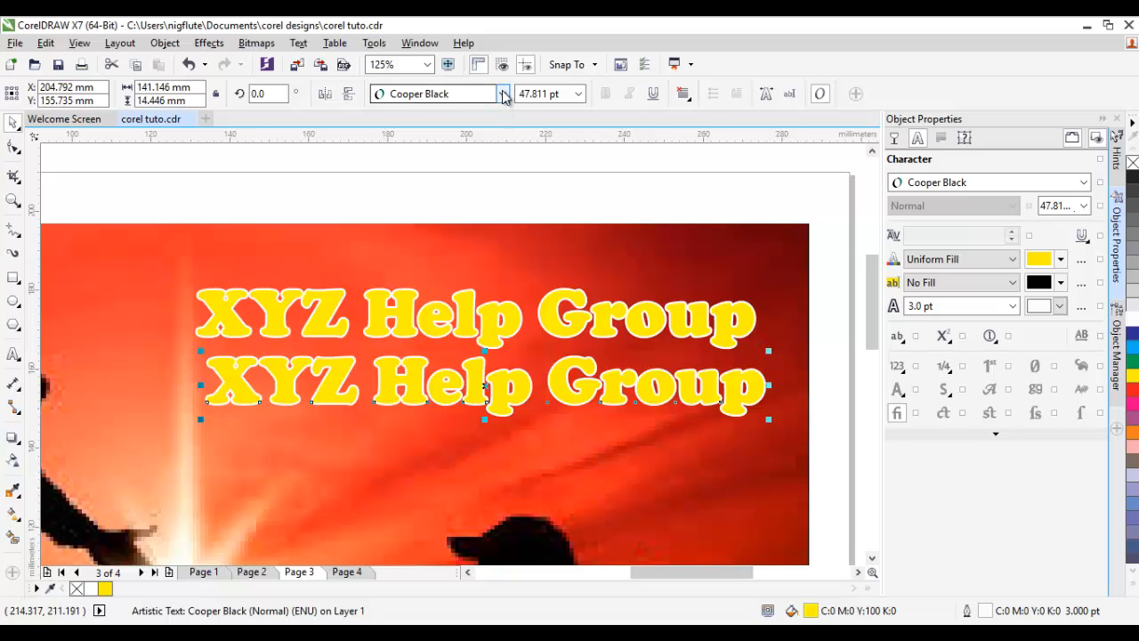
Step: Change the duplicate heading's font to Century and its colour to black
click(503, 93)
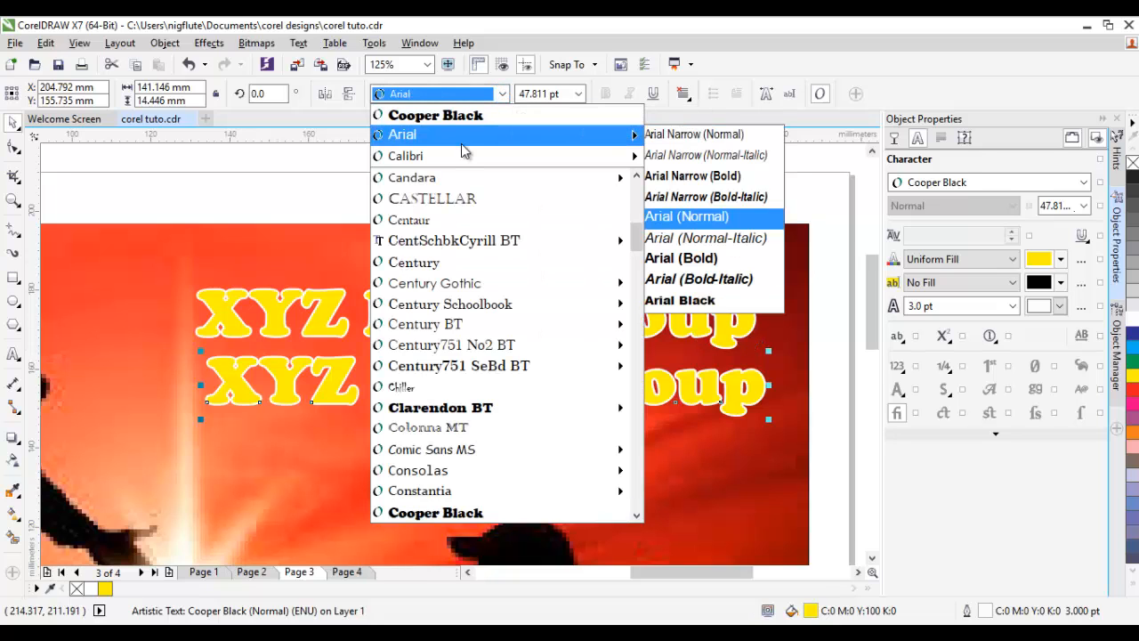
click(414, 262)
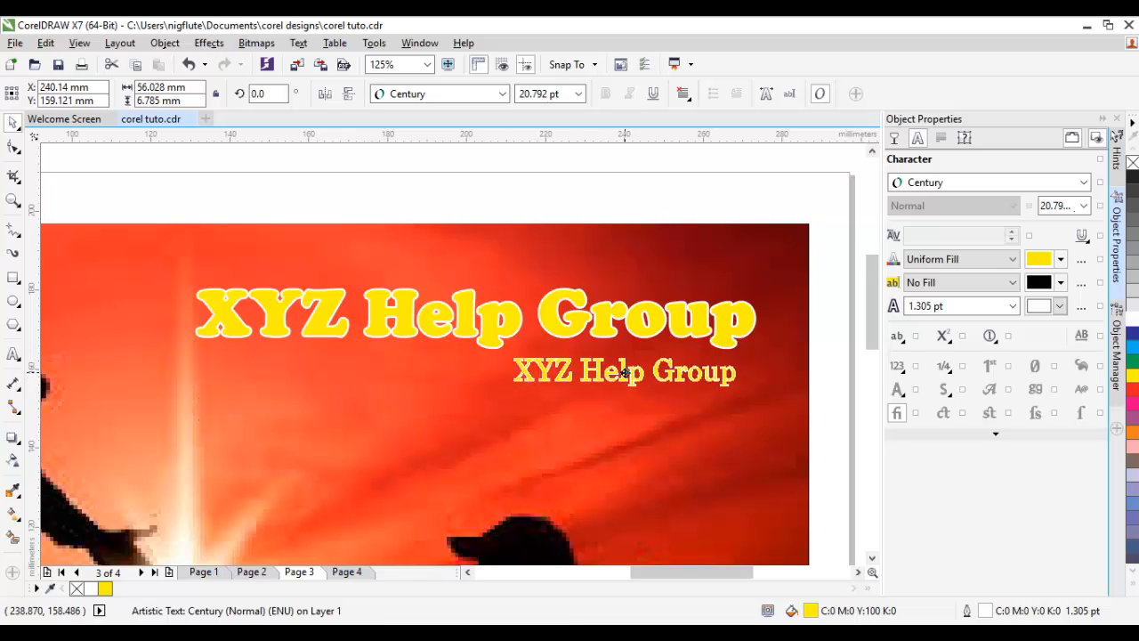
click(623, 370)
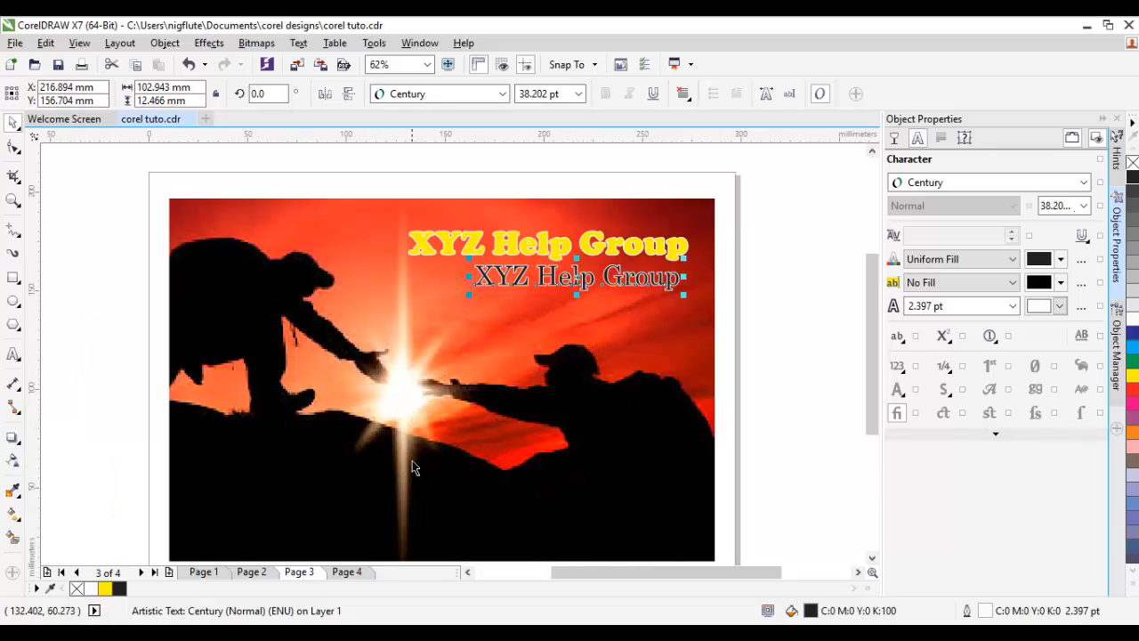
mouse_move(763, 309)
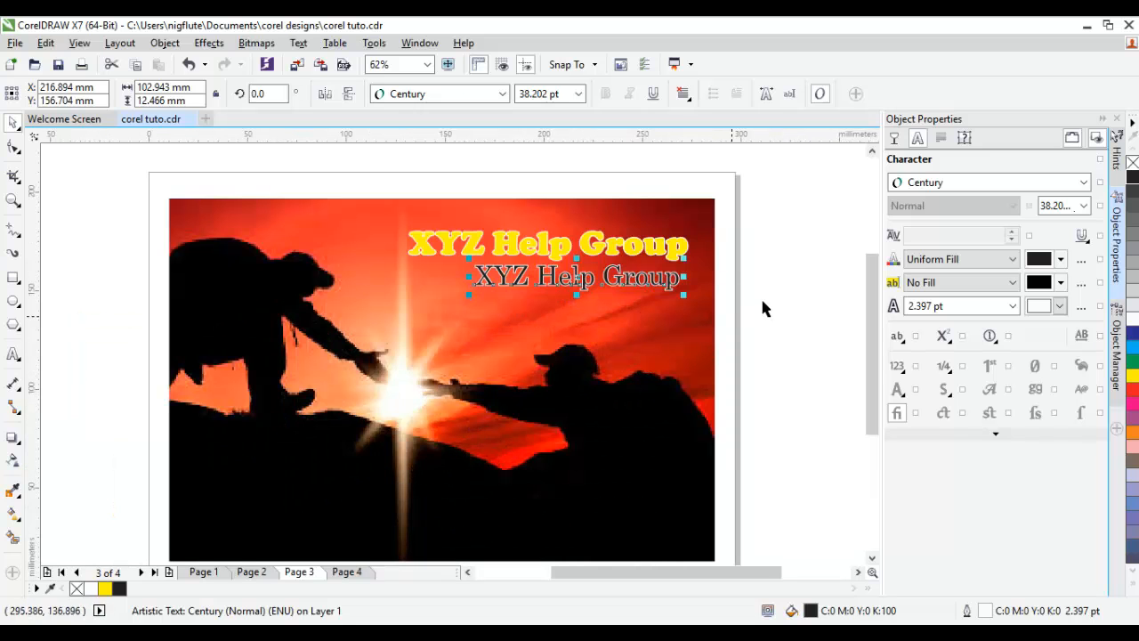
click(734, 276)
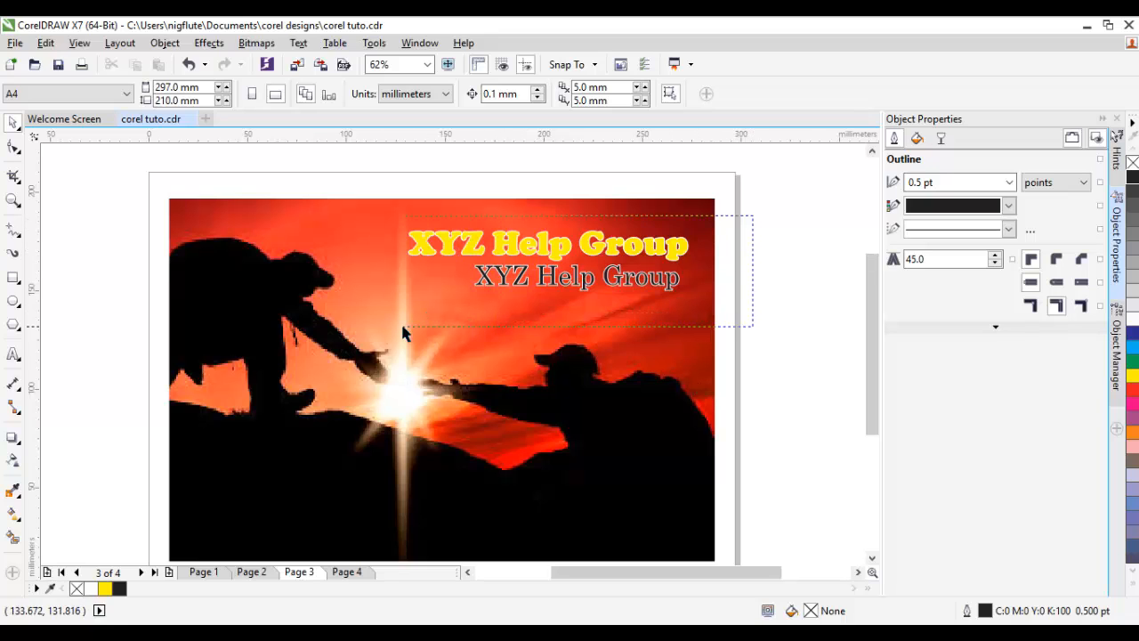
click(548, 259)
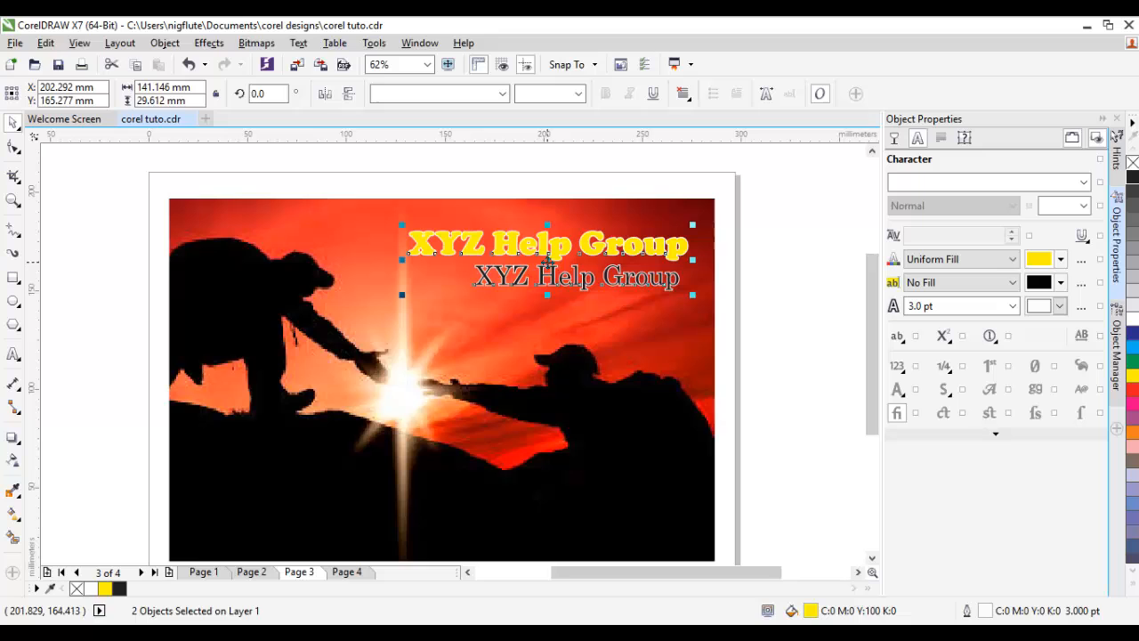
mouse_move(361, 442)
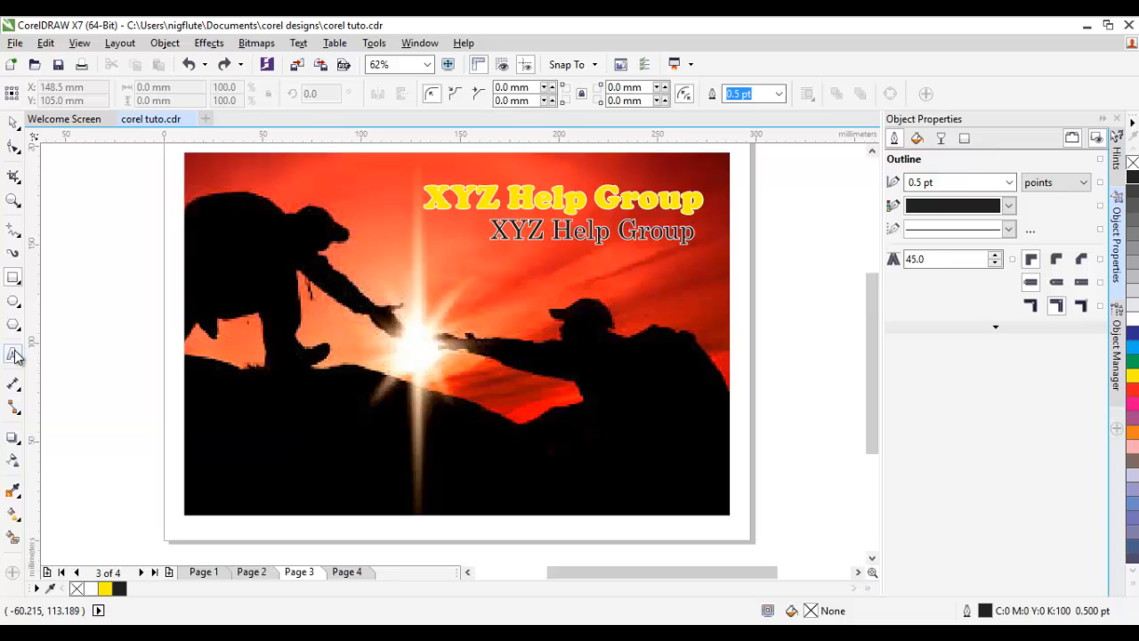
Step: Type the Date, Time and Venue labels with XYZ venue text left of the photo
click(14, 354)
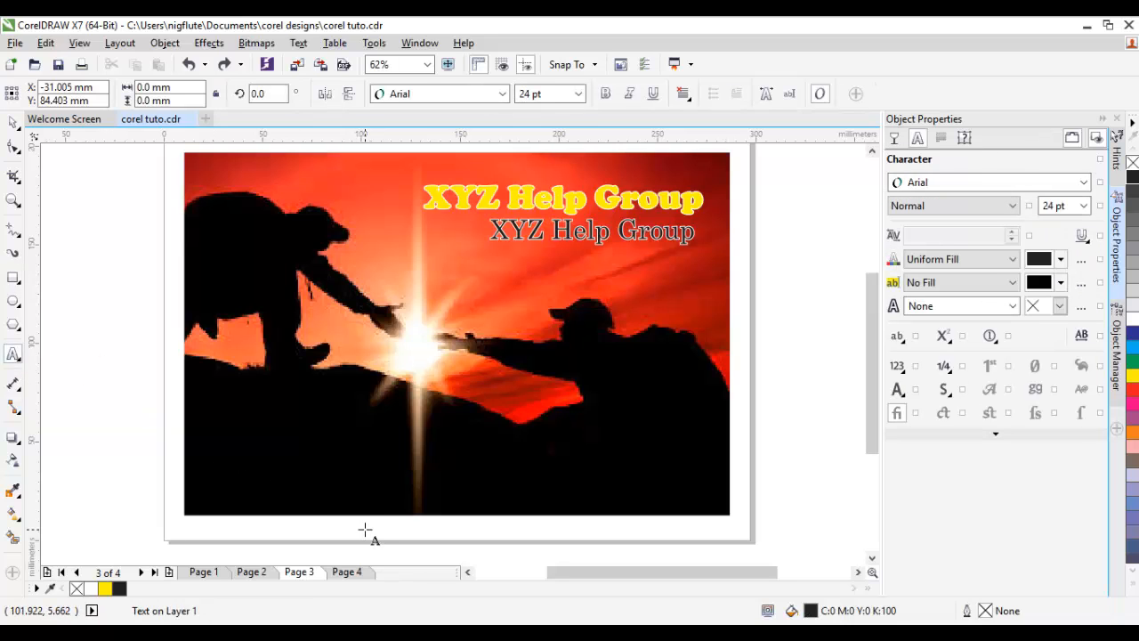
text(Da)
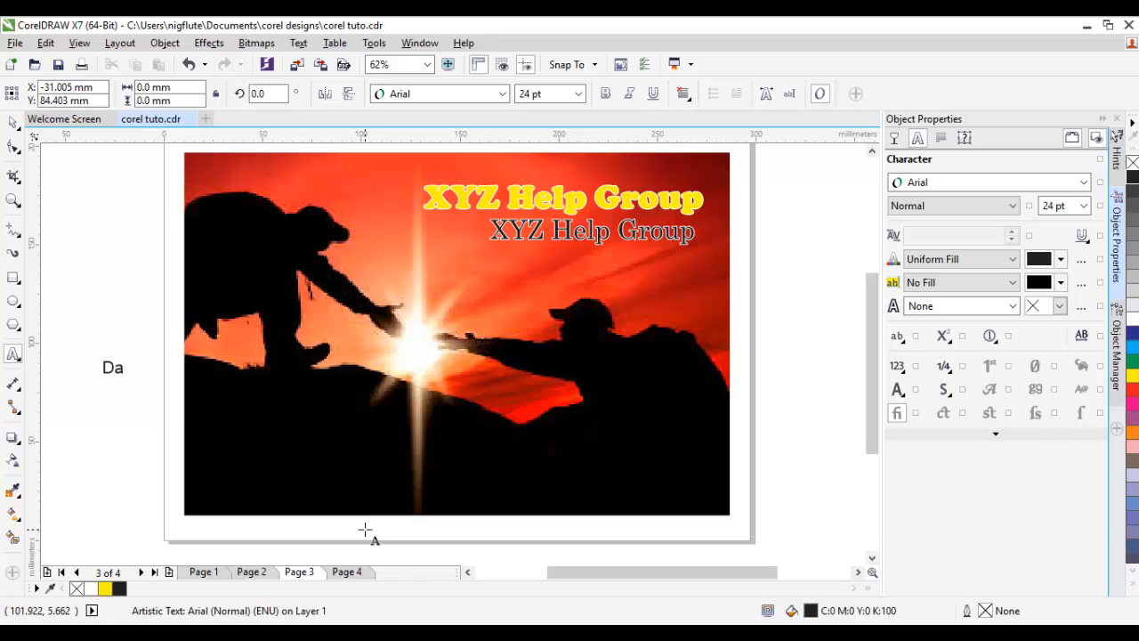
text(te)
text(T)
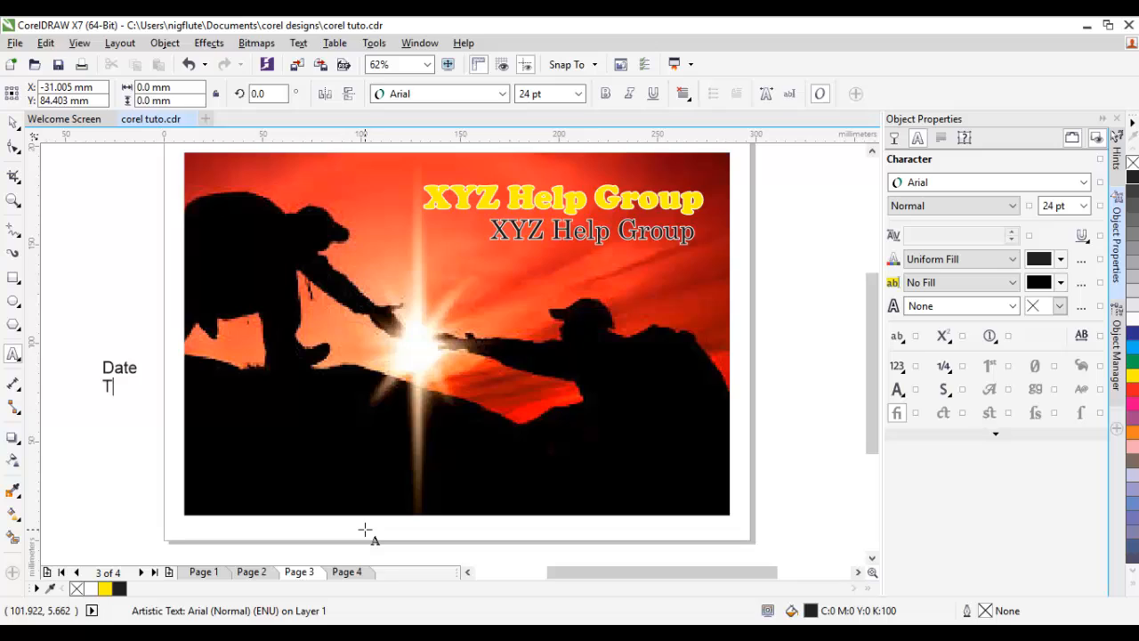
text(ime)
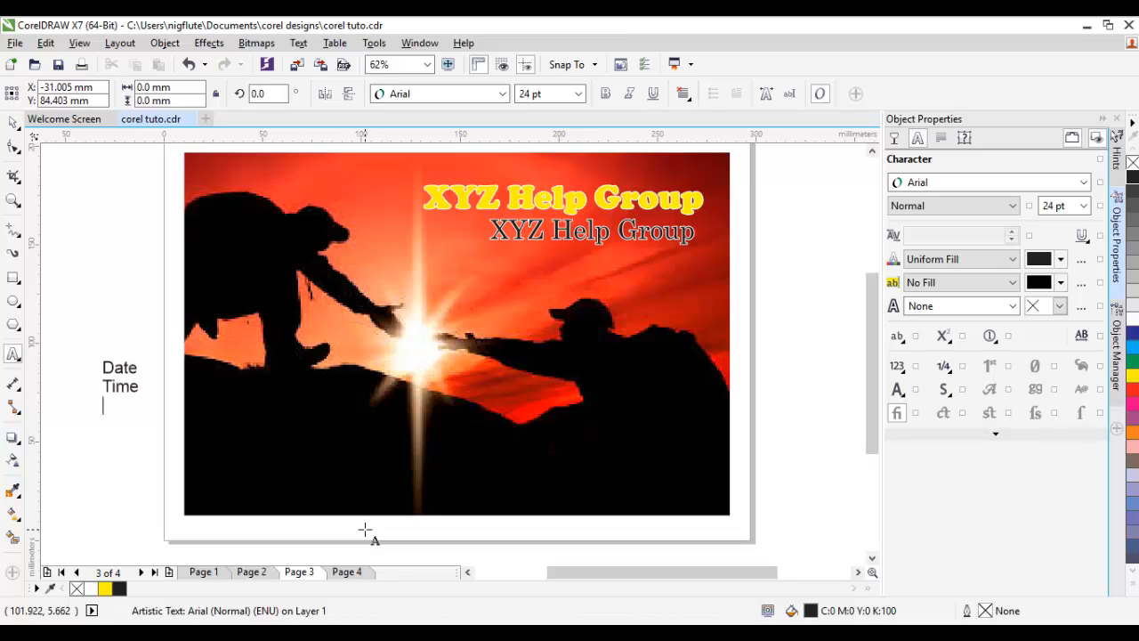
text(Venue)
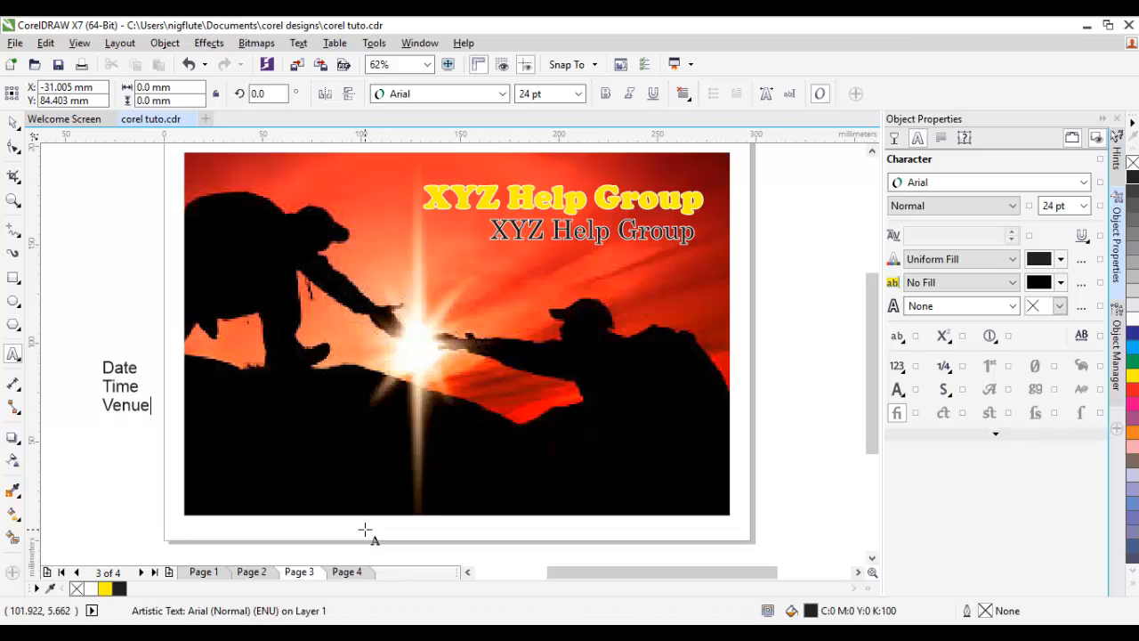
text(:)
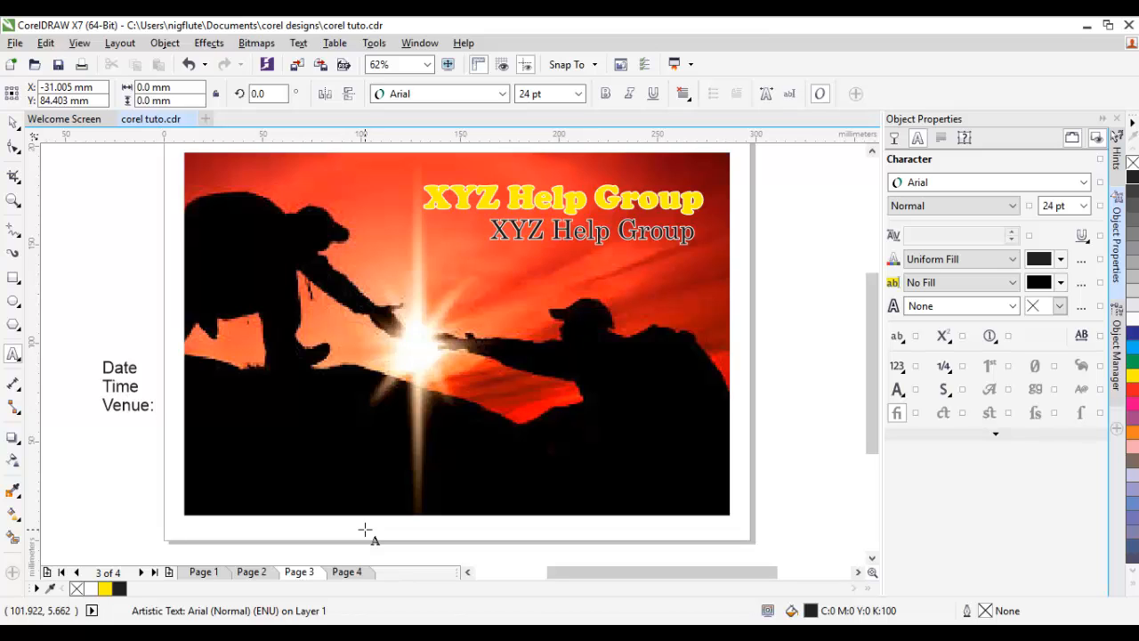
text(XYZ Hall)
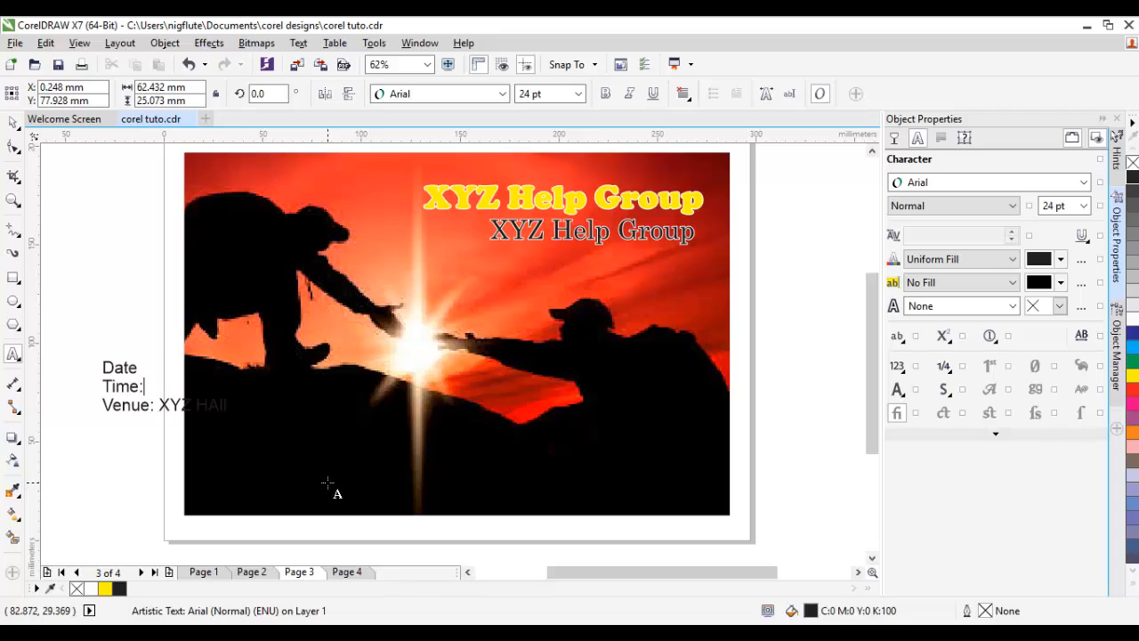
text(X)
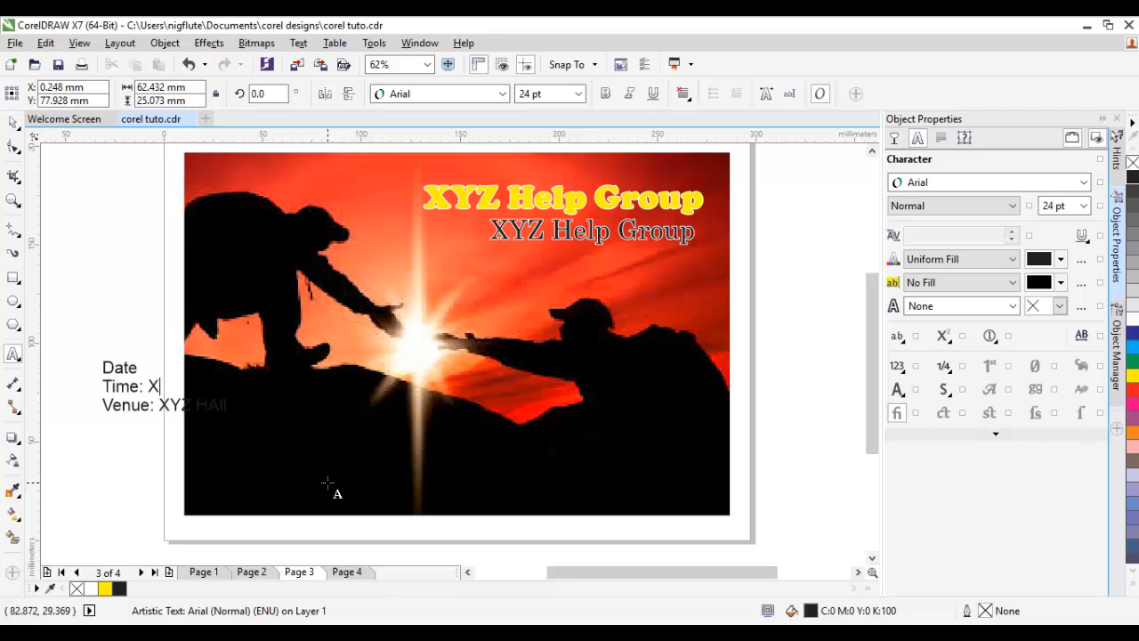
text(YZ)
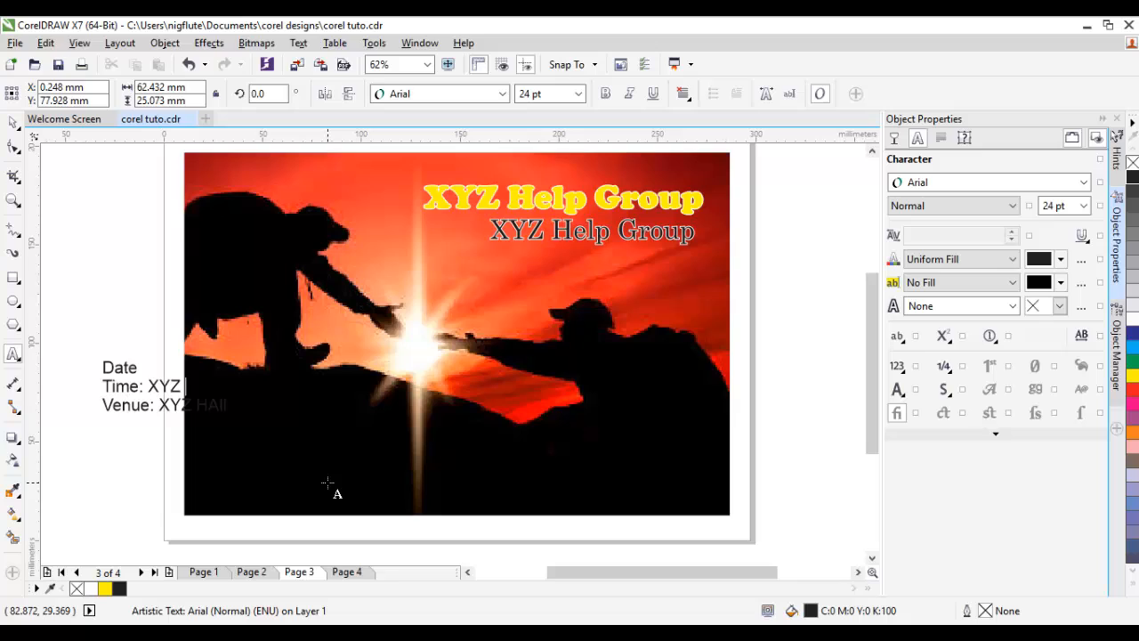
Step: Correct the Time line to read 2:00pm and finish editing the text
key(BackSpace)
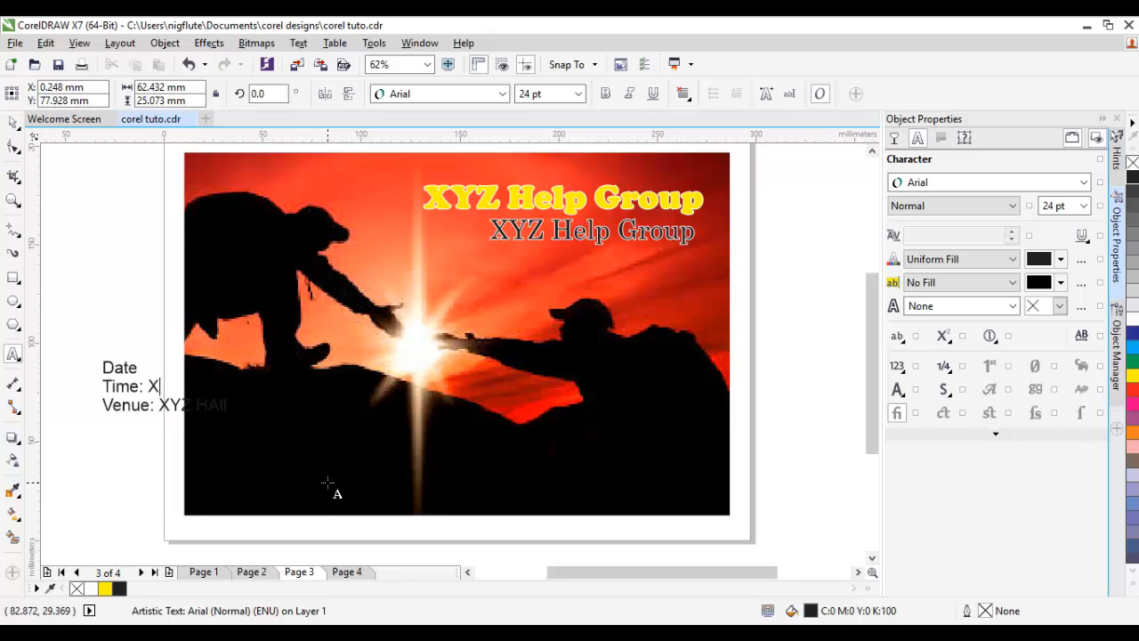
text(2)
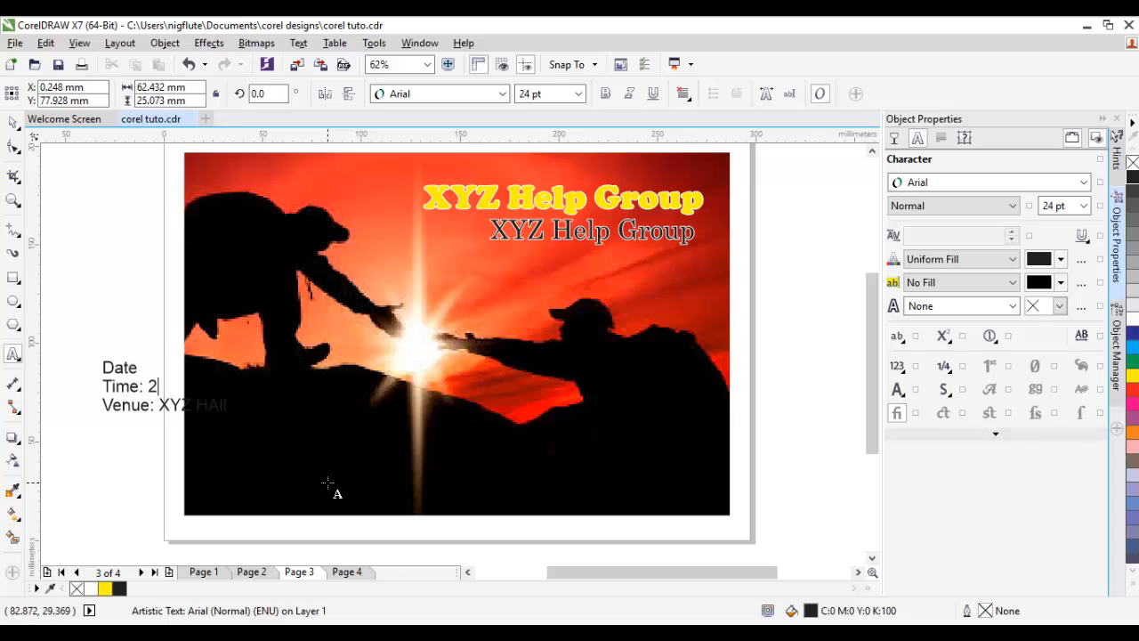
text(:00)
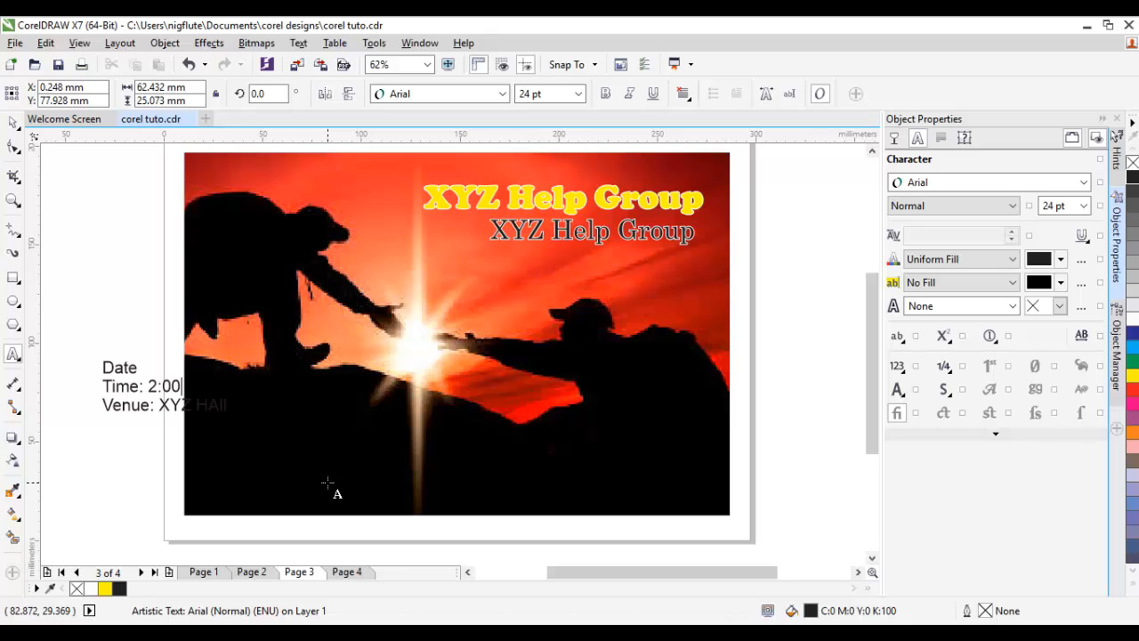
text(pm)
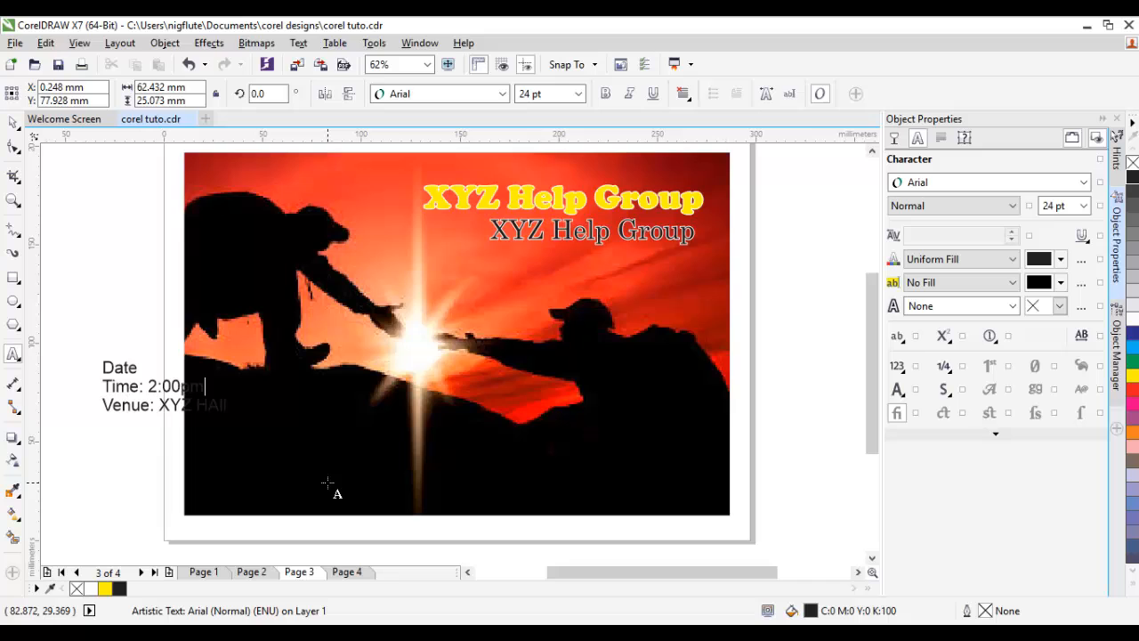
click(165, 385)
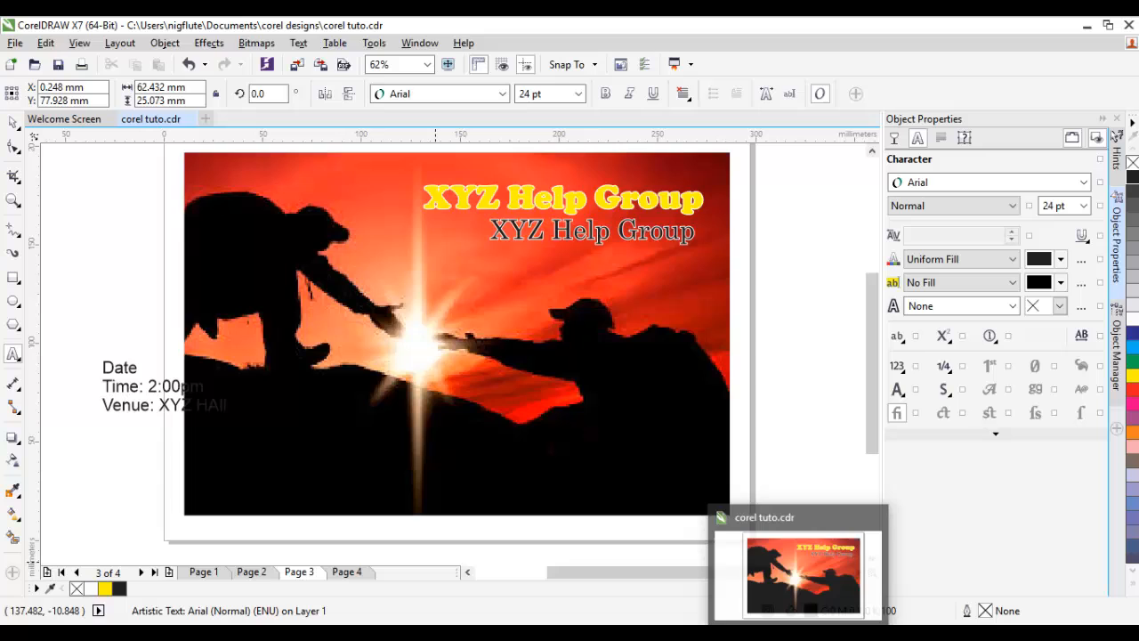
Step: Move the Date/Time/Venue block onto the photo's lower left and make it white
click(142, 386)
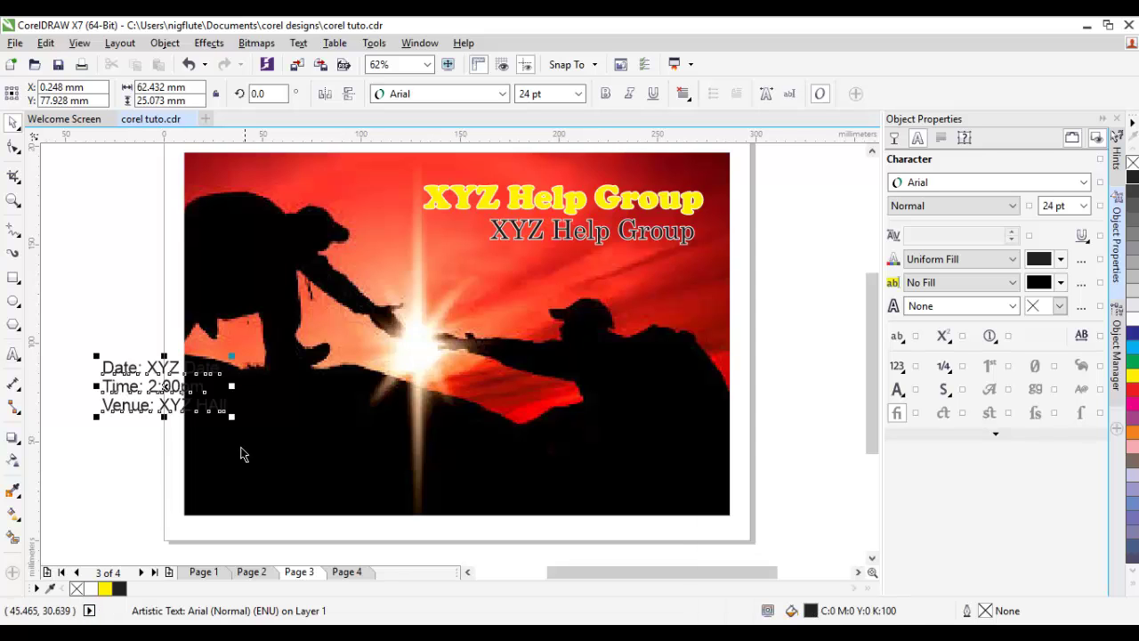
drag(160, 386, 274, 432)
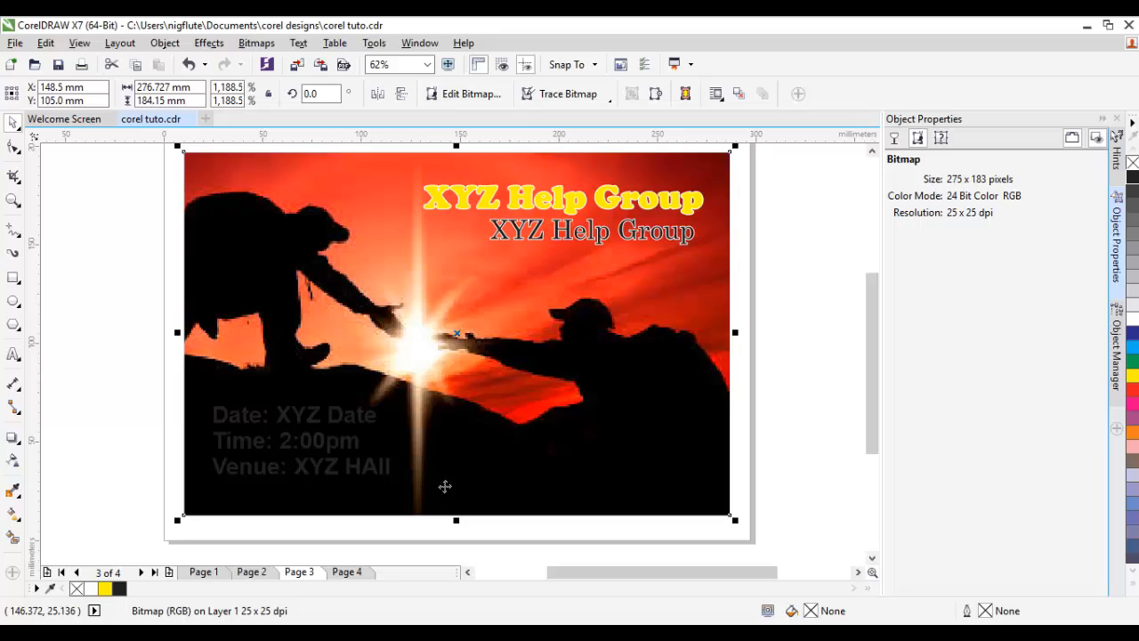
click(300, 441)
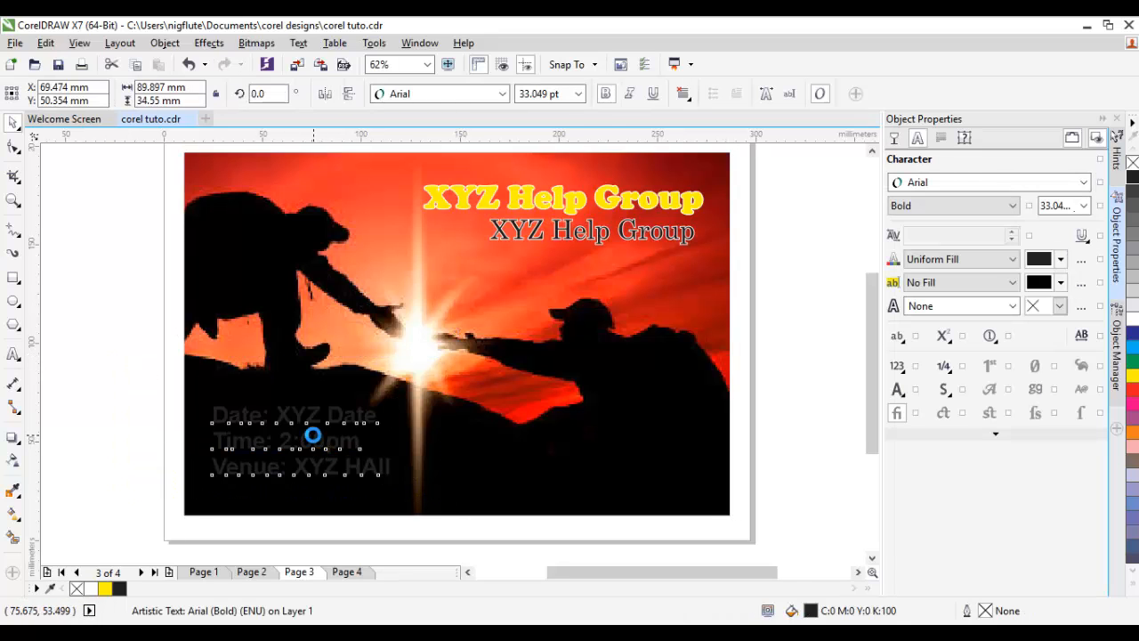
click(313, 436)
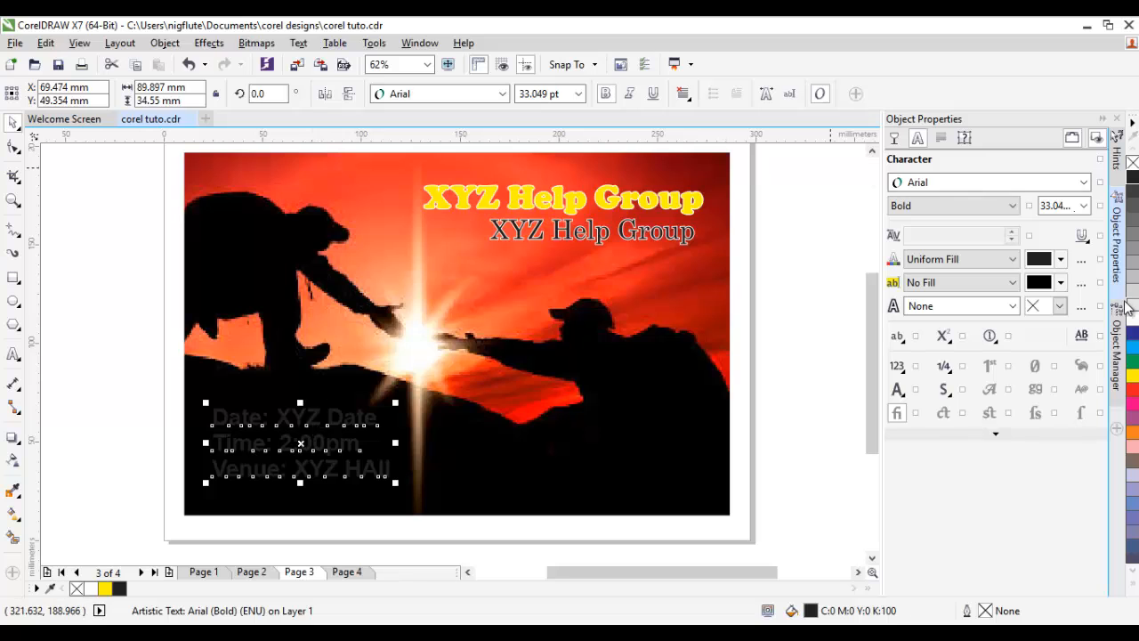
click(1039, 259)
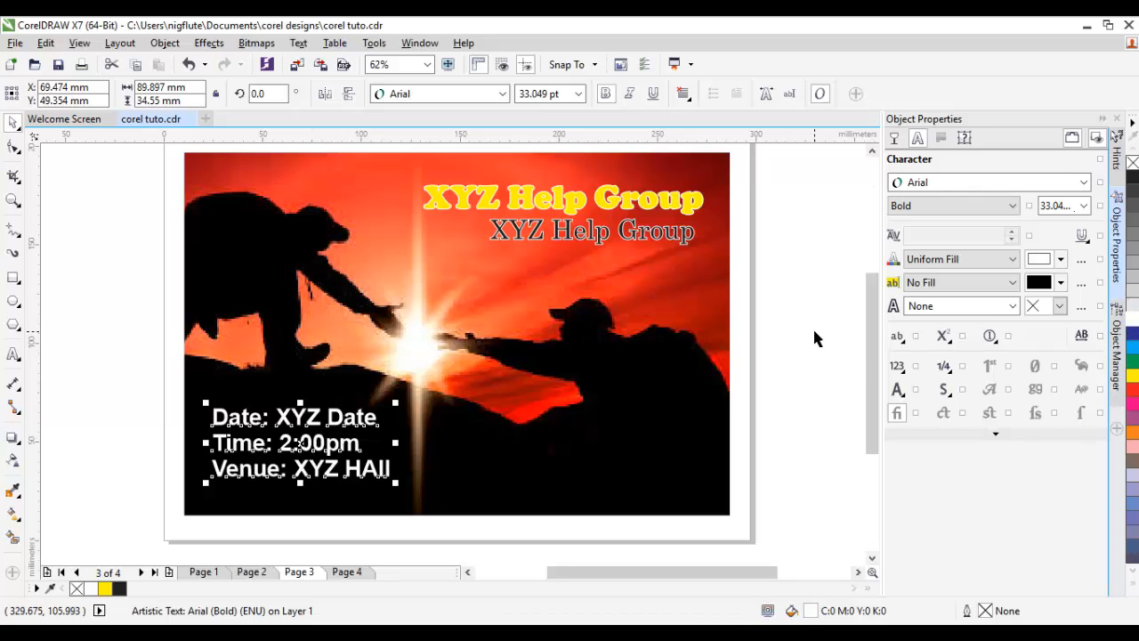
click(539, 369)
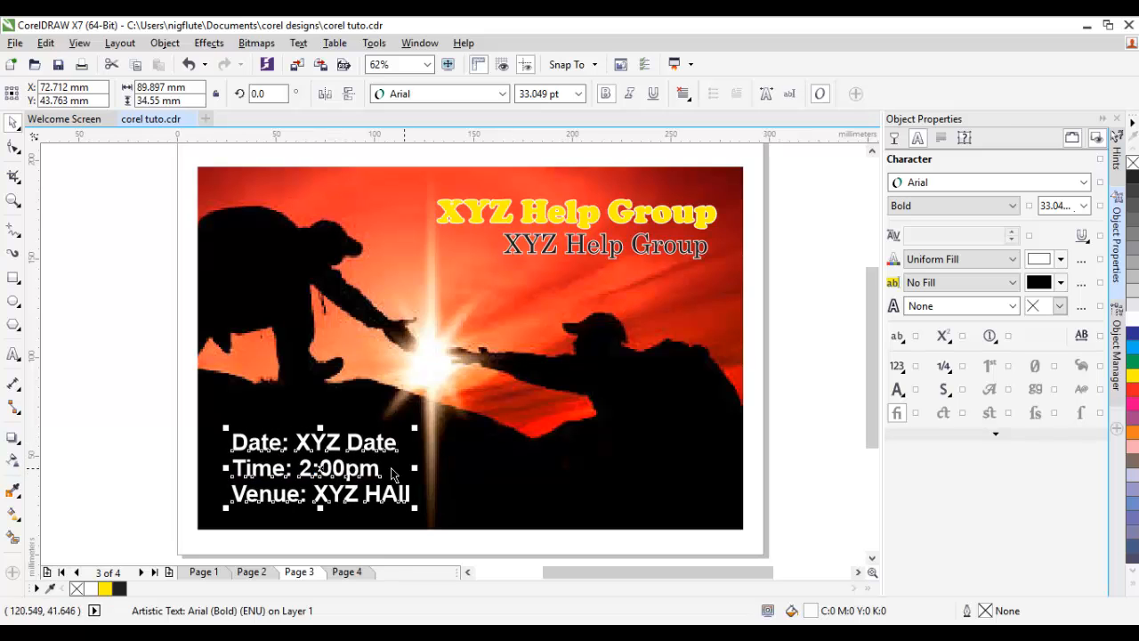
mouse_move(726, 290)
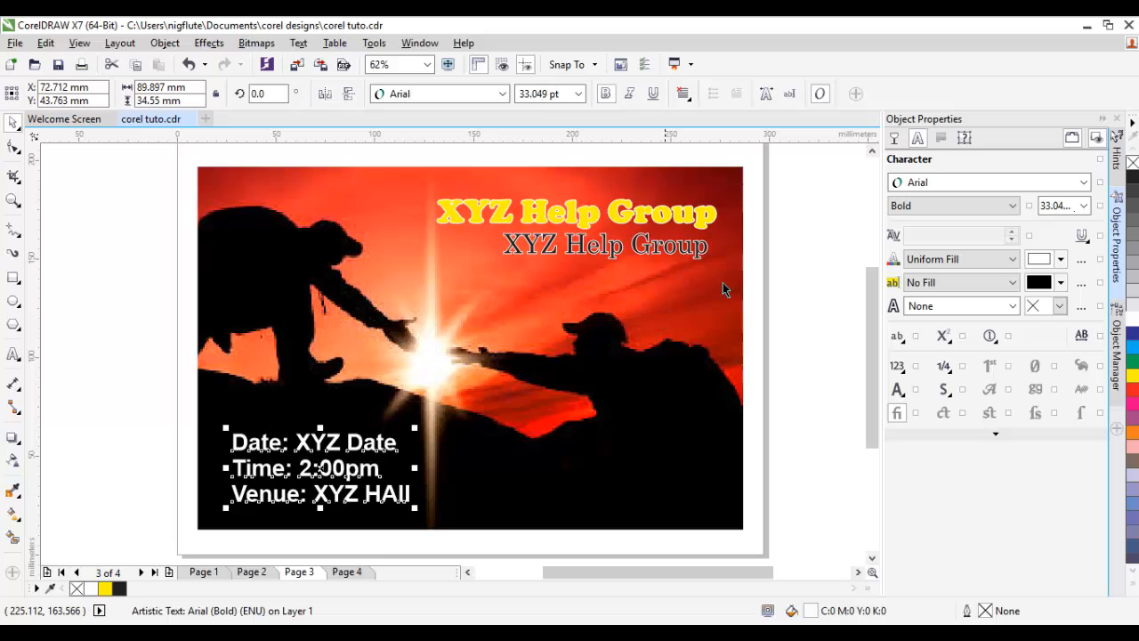
click(131, 252)
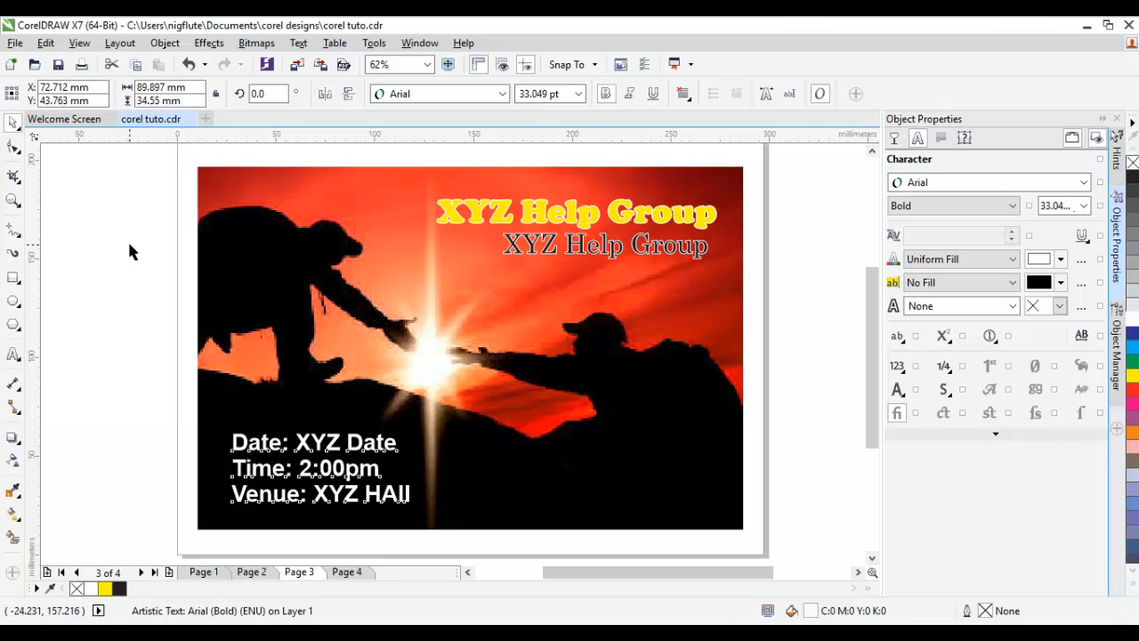
click(131, 252)
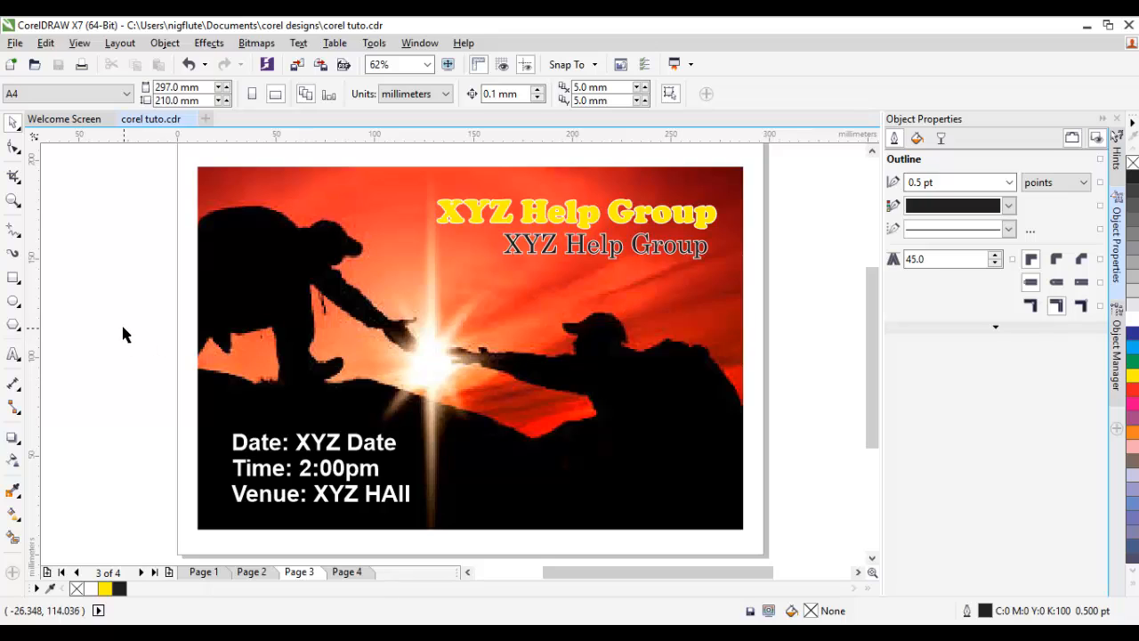
mouse_move(128, 334)
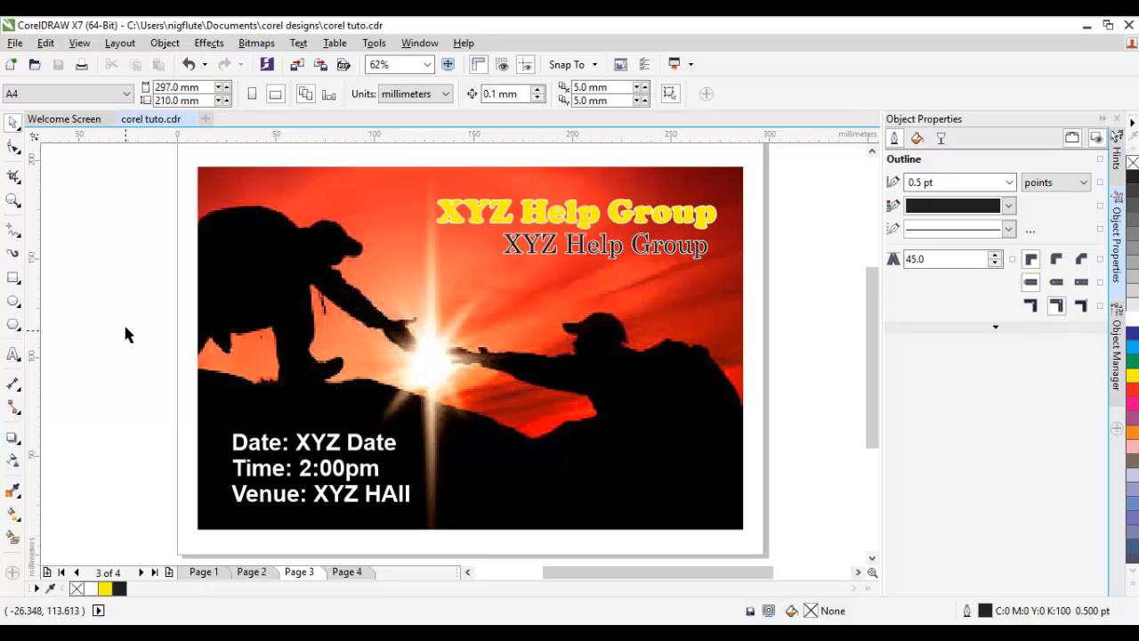
mouse_move(129, 325)
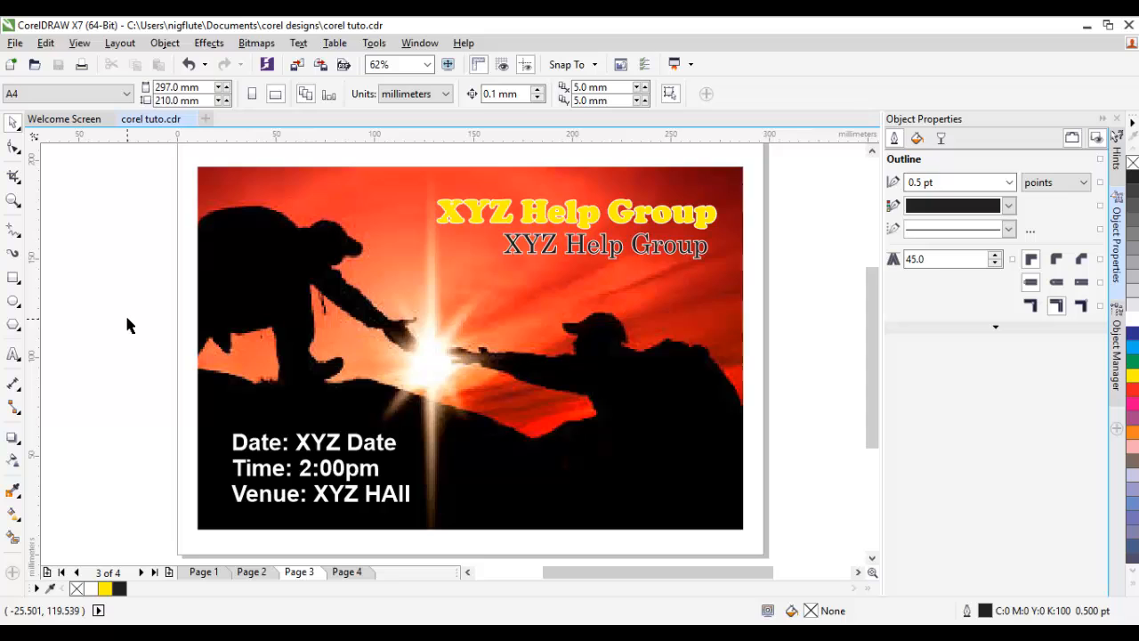
mouse_move(372, 283)
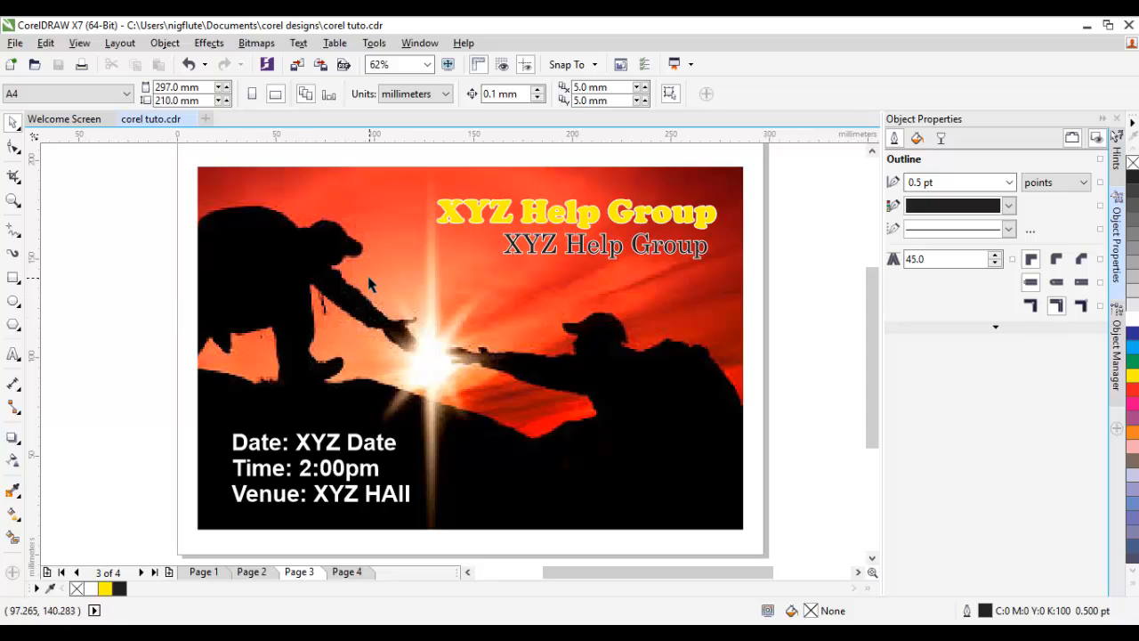
mouse_move(394, 305)
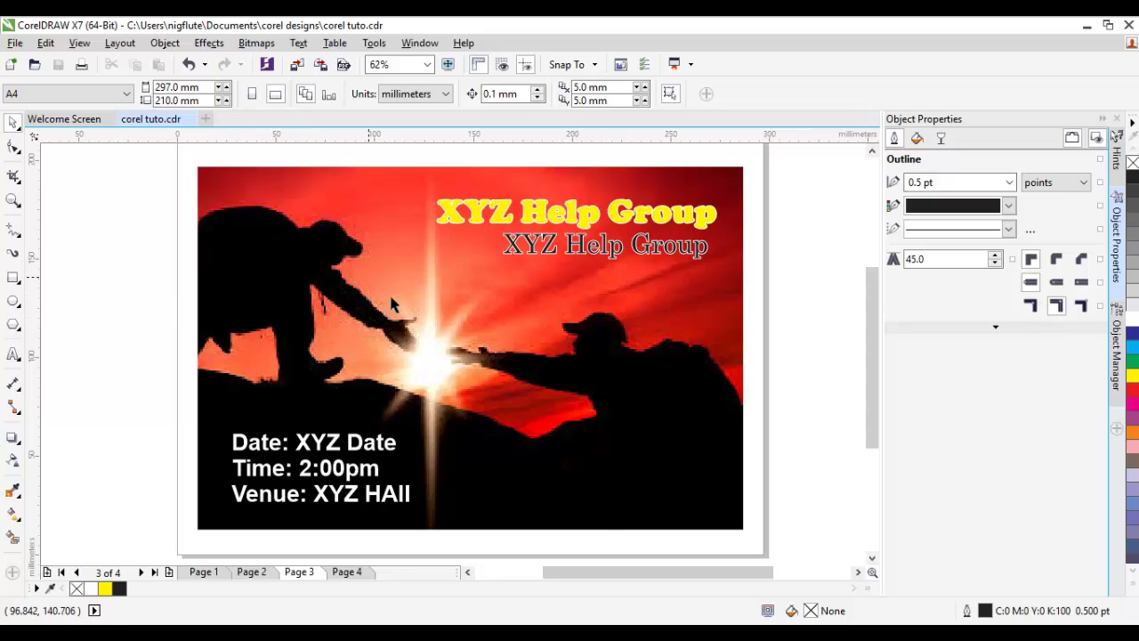
mouse_move(383, 432)
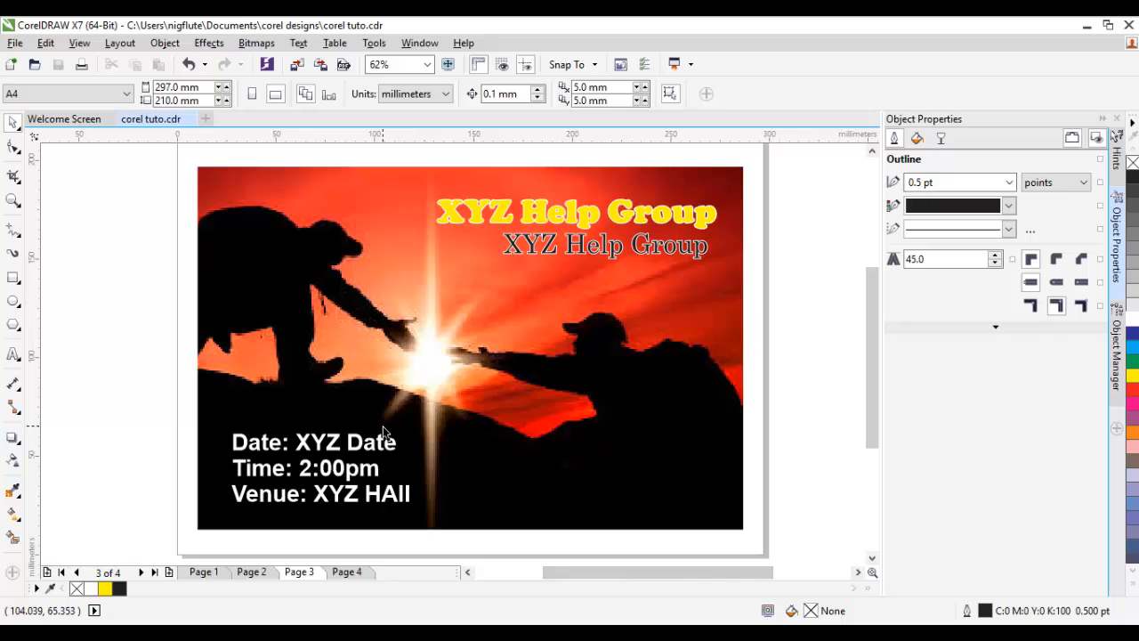